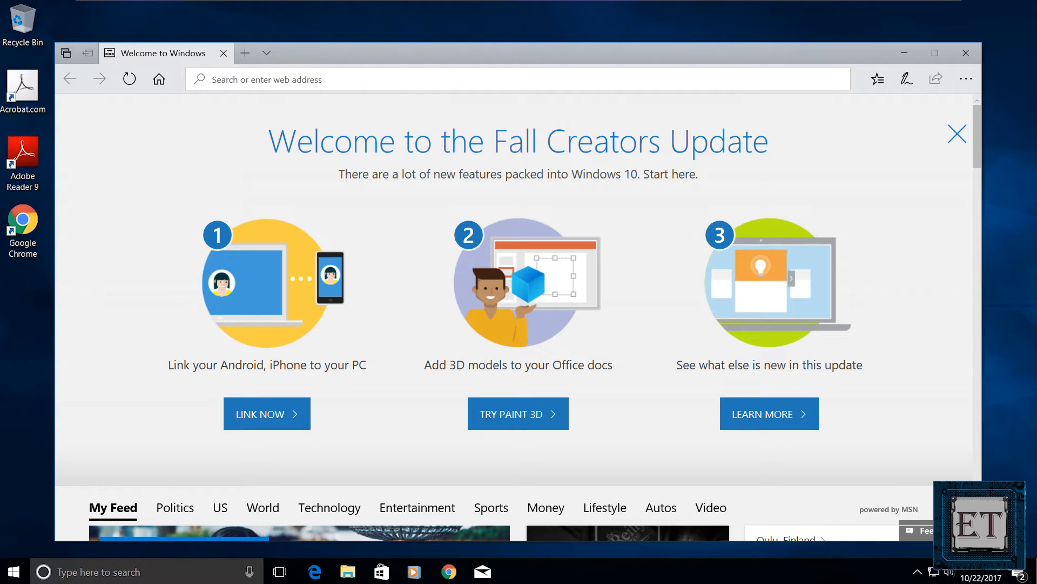
Step: Close the Microsoft Edge window showing the Fall Creators Update welcome page
{"action": "left_click", "coordinate": [965, 53]}
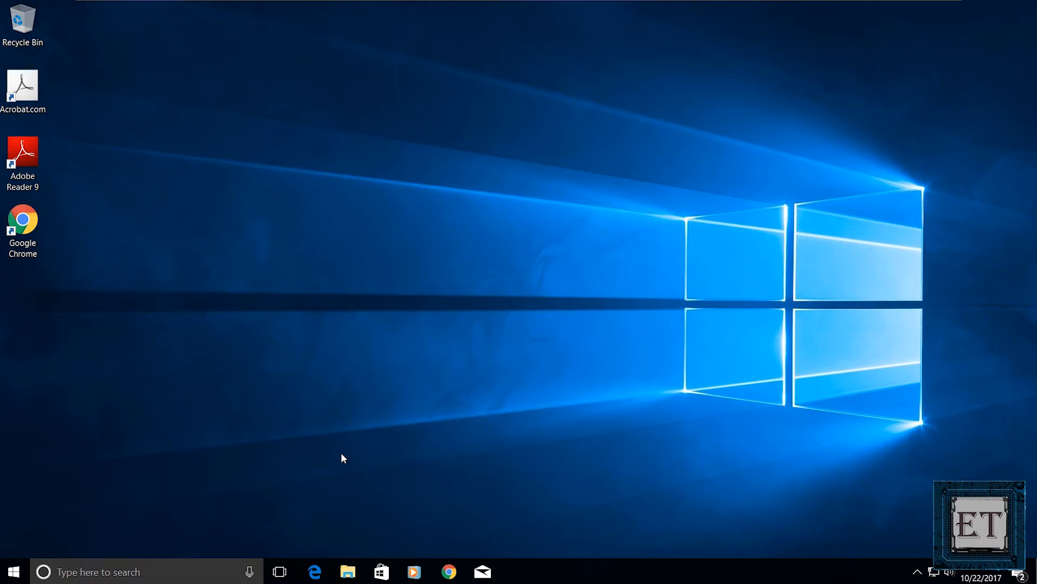
Step: Find Control Panel via search and switch its view to Large icons
{"action": "type", "text": "co"}
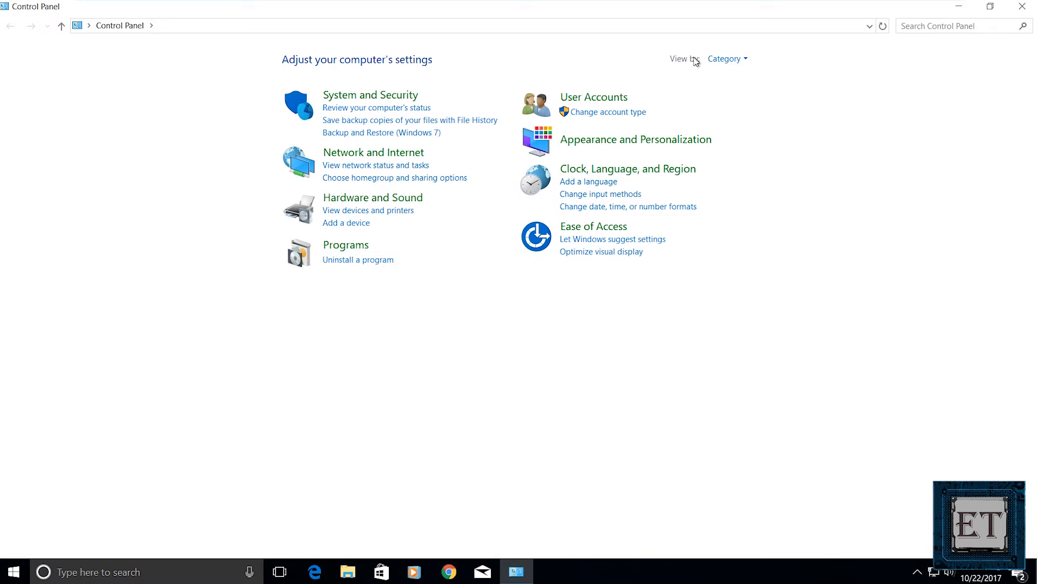
{"action": "left_click", "coordinate": [727, 58]}
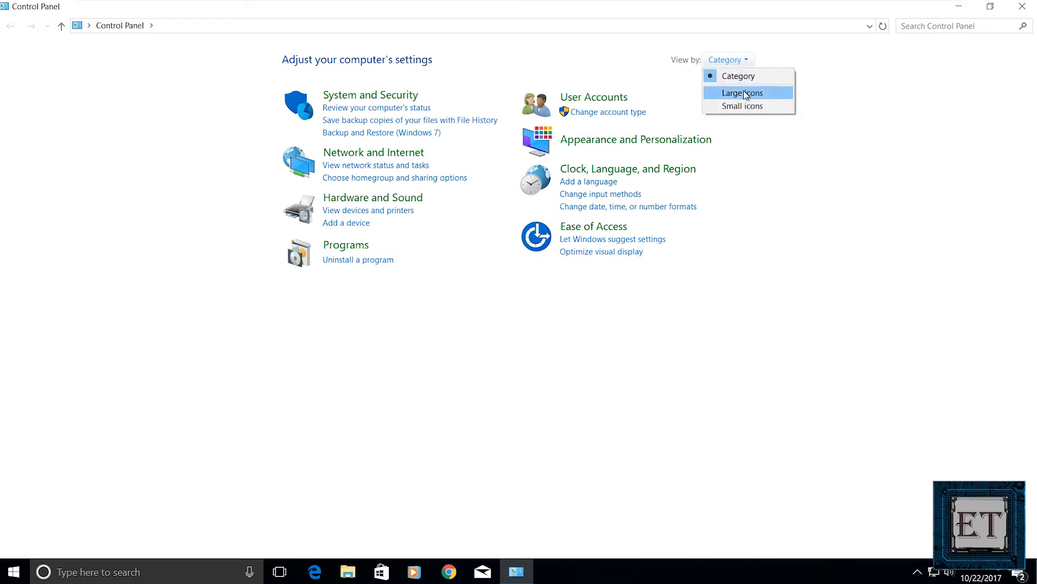
{"action": "left_click", "coordinate": [741, 92]}
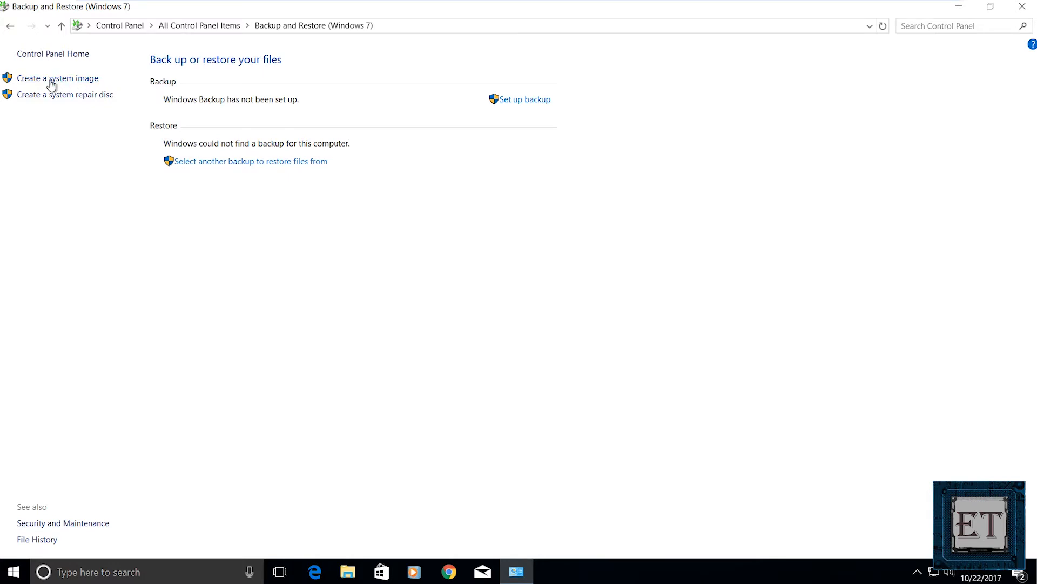
Step: Start Create a system image, choose hard disk New Volume (E:) as destination and continue to confirmation
{"action": "left_click", "coordinate": [57, 78]}
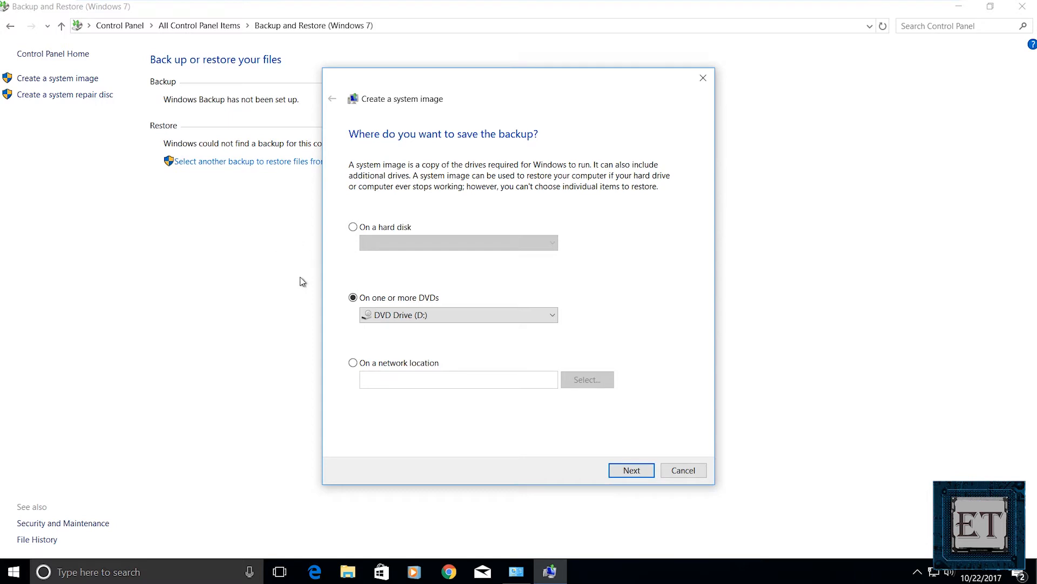
{"action": "mouse_move", "coordinate": [304, 262]}
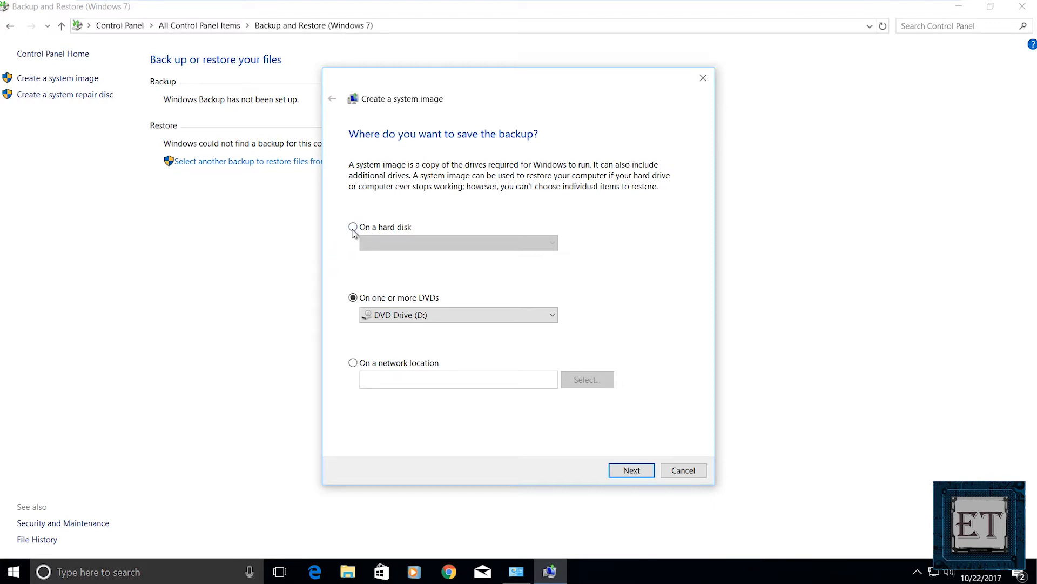
{"action": "left_click", "coordinate": [353, 227]}
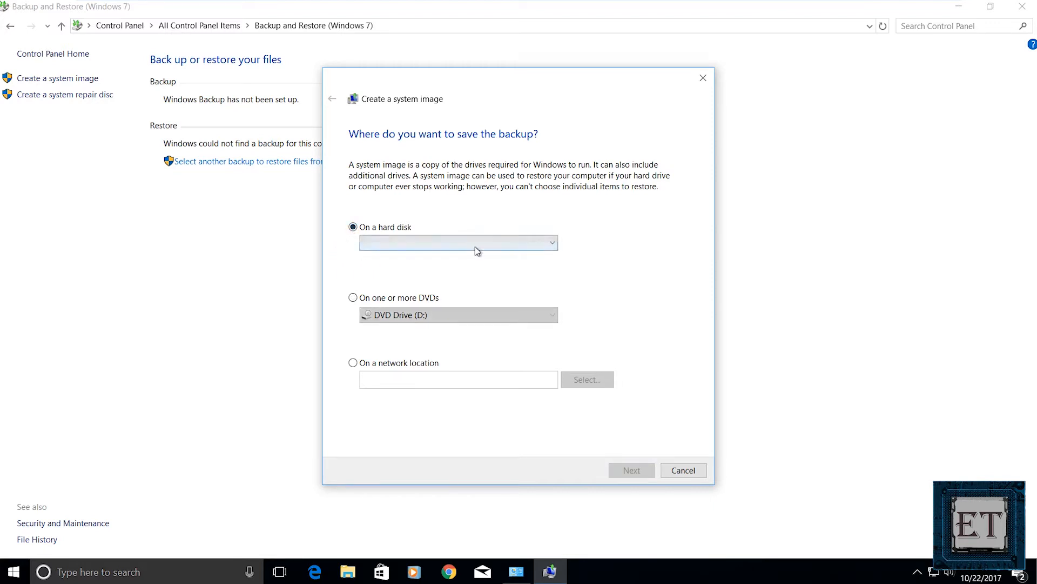
{"action": "left_click", "coordinate": [458, 242]}
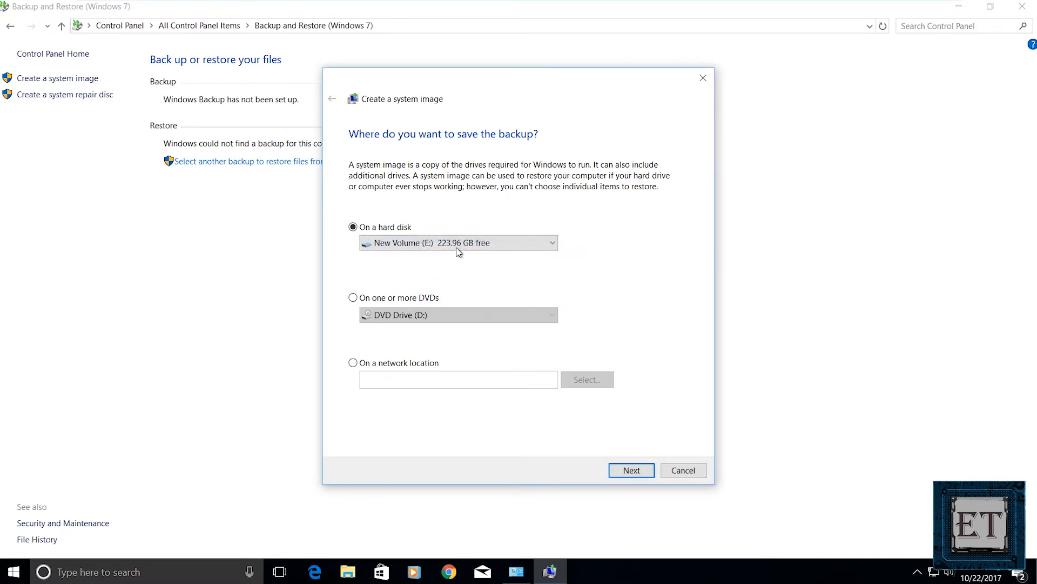
{"action": "left_click", "coordinate": [458, 243]}
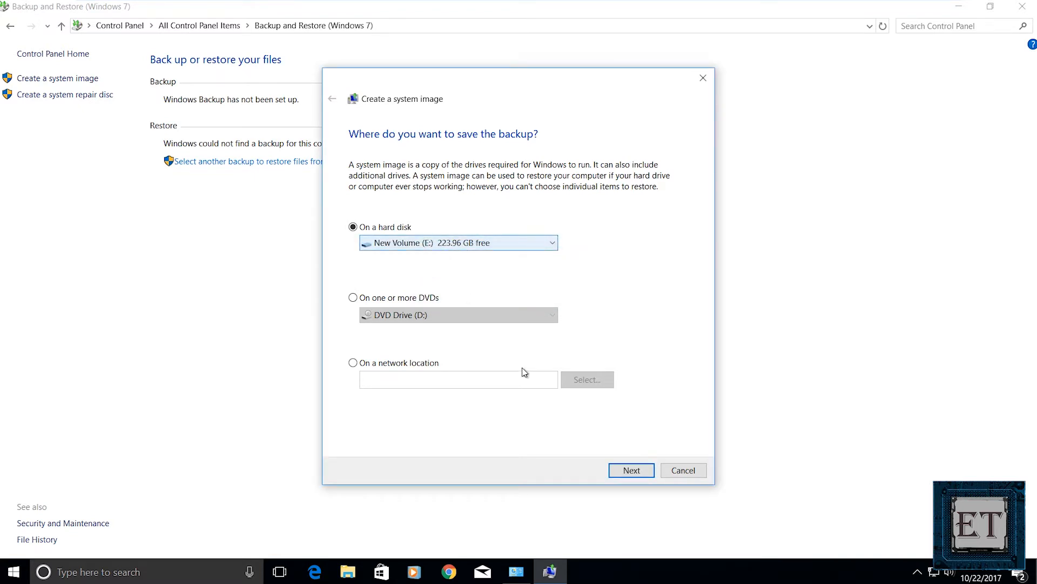
{"action": "left_click", "coordinate": [630, 470]}
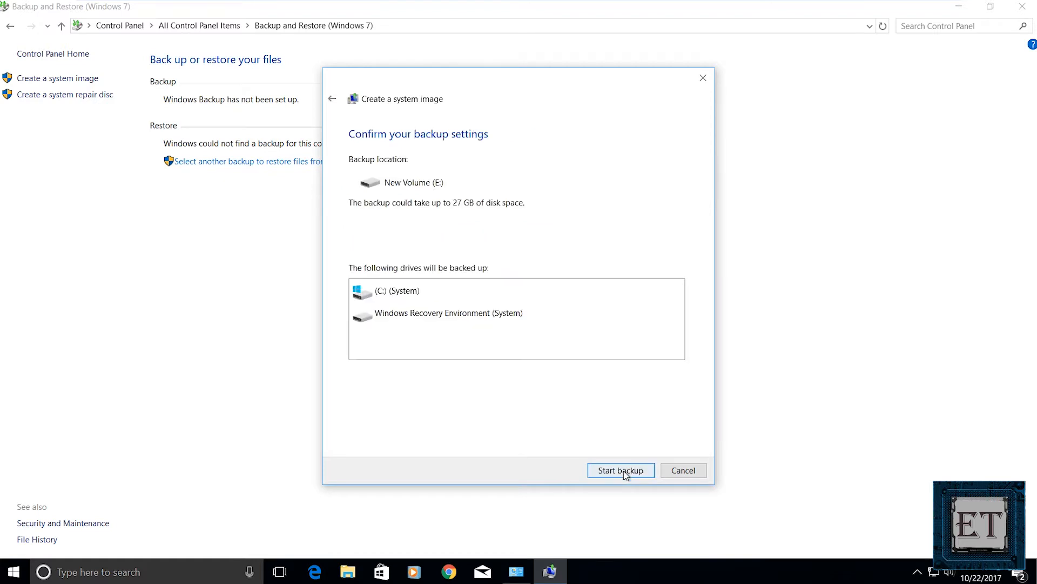
Step: Run the system image backup, decline the repair disc prompt and close the finished backup window
{"action": "left_click", "coordinate": [620, 470]}
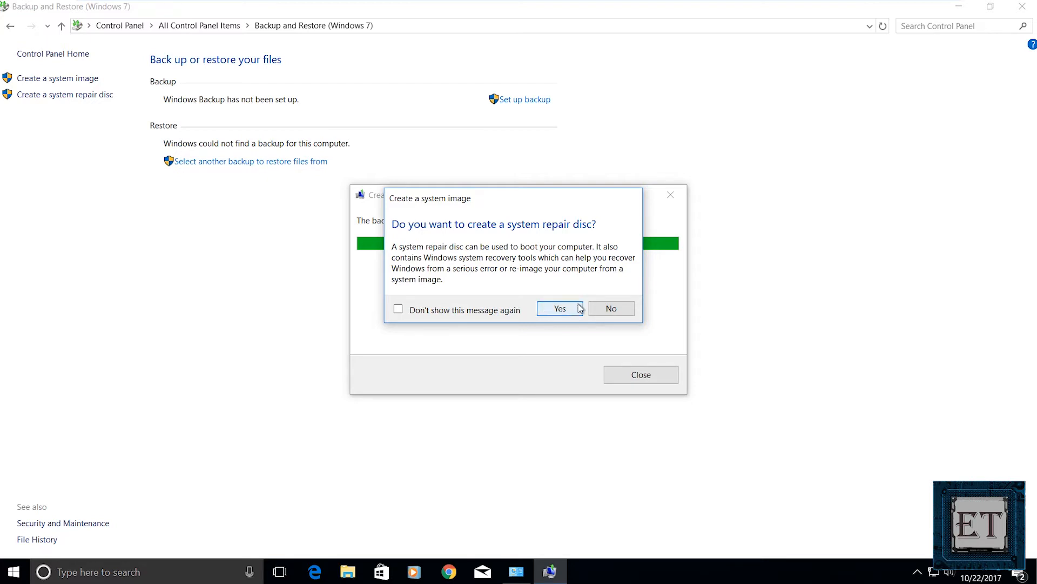
{"action": "mouse_move", "coordinate": [558, 308]}
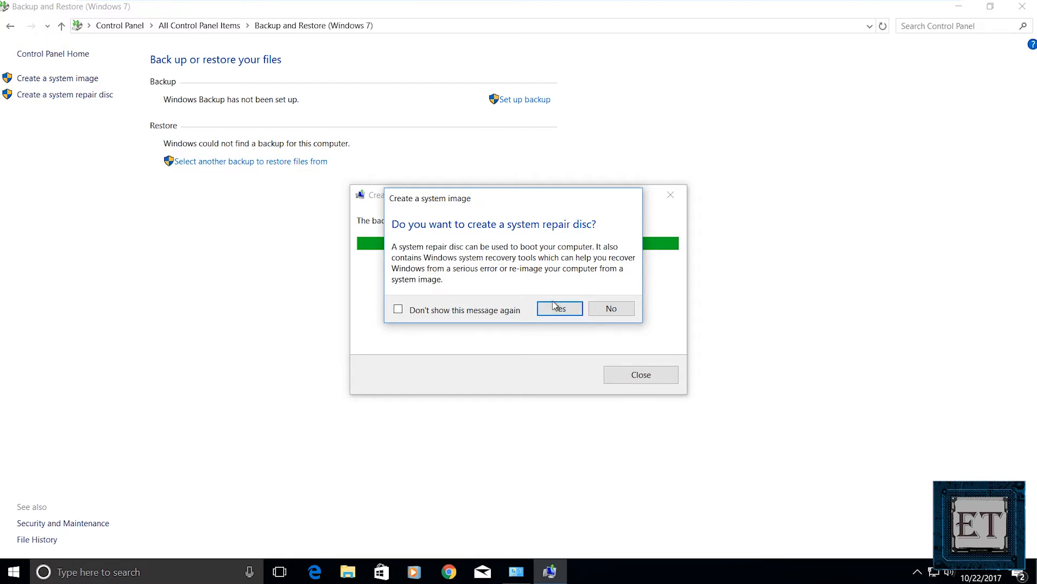
{"action": "left_click", "coordinate": [610, 308]}
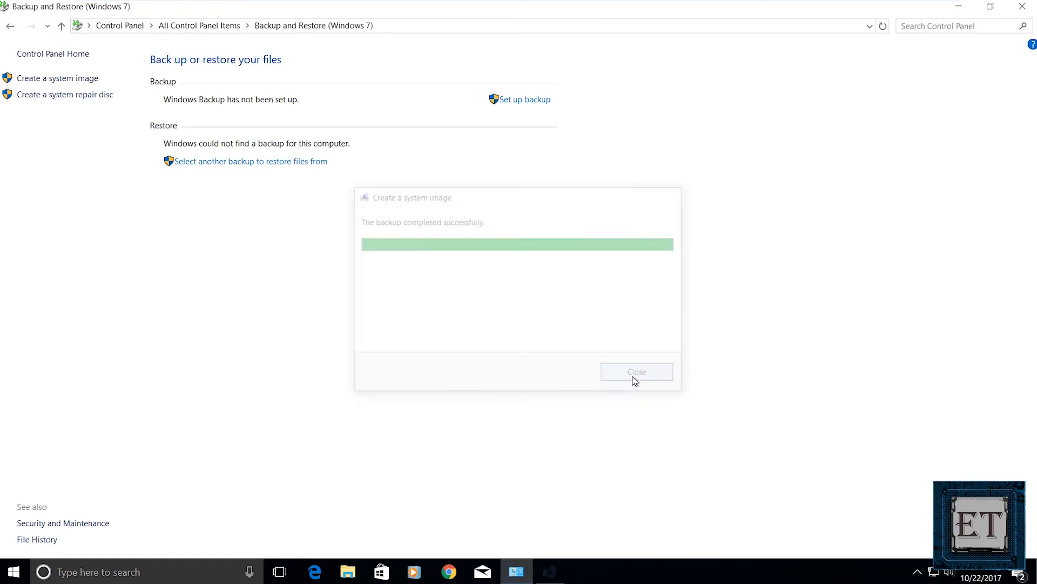
{"action": "left_click", "coordinate": [636, 371]}
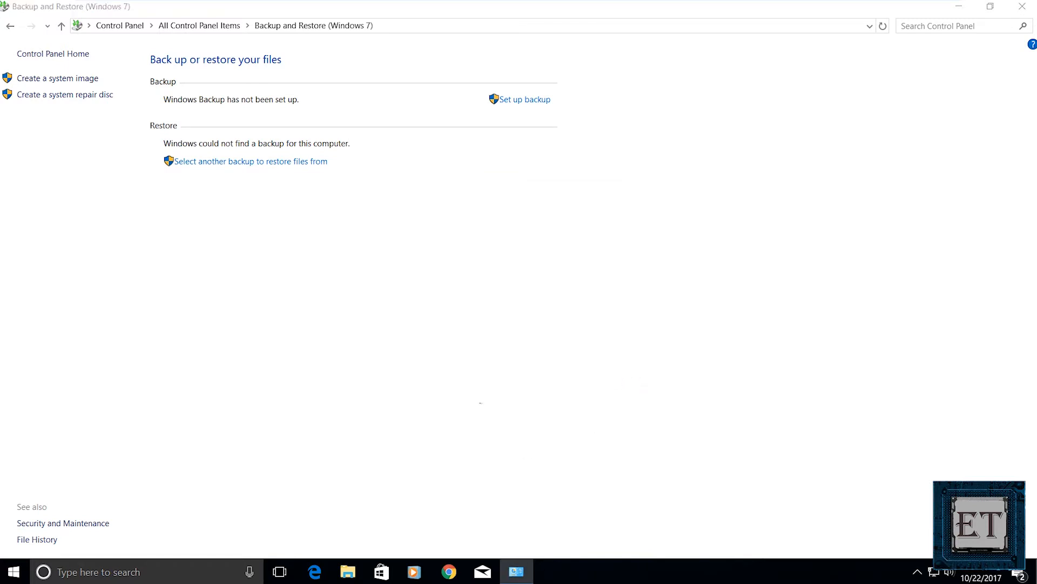
Step: Browse New Volume (E:) to confirm the WindowsImageBackup folder exists, then close File Explorer
{"action": "left_click", "coordinate": [347, 570]}
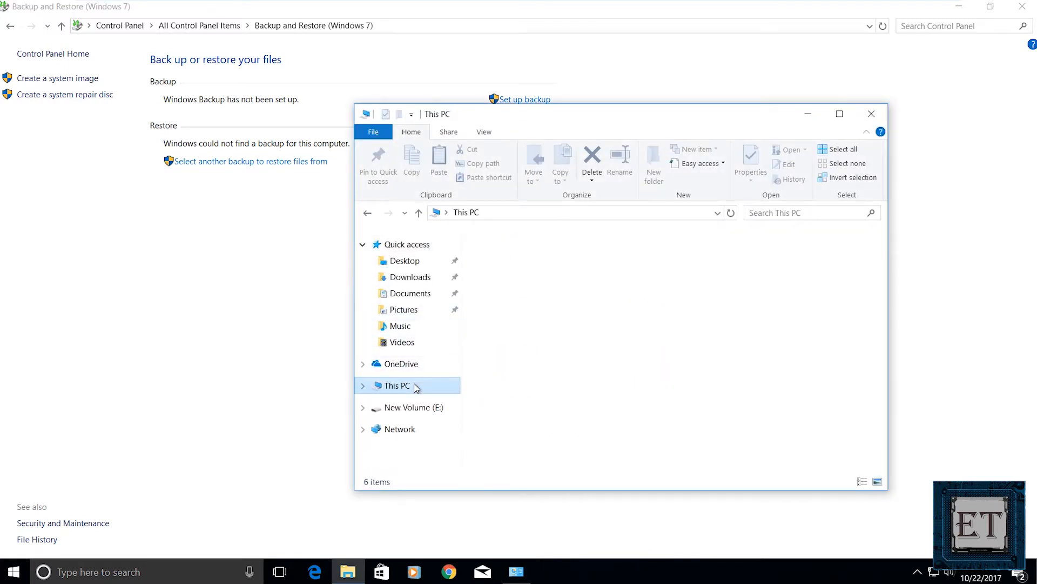
{"action": "double_click", "coordinate": [408, 407]}
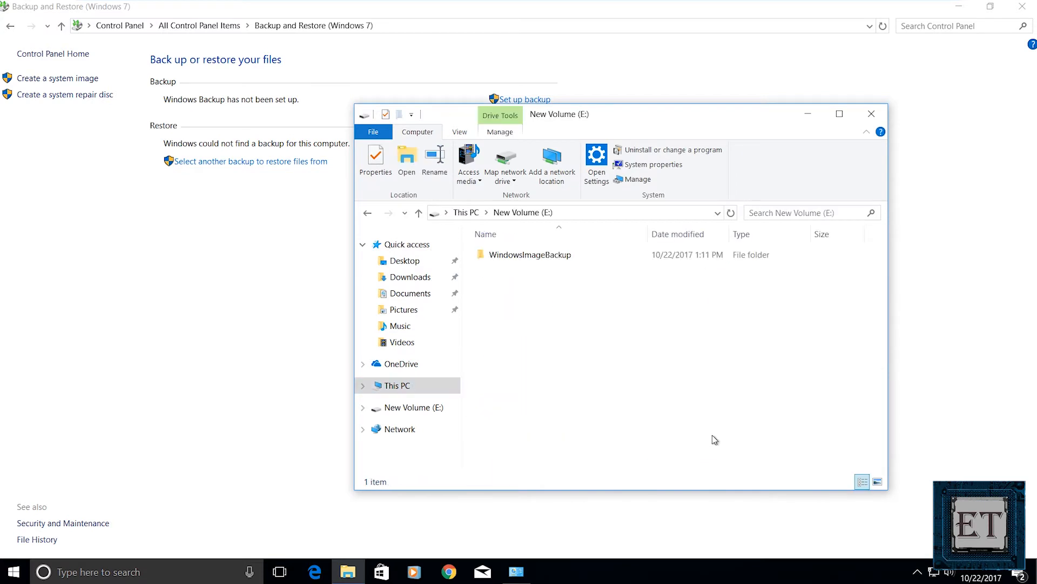
{"action": "left_click", "coordinate": [529, 254]}
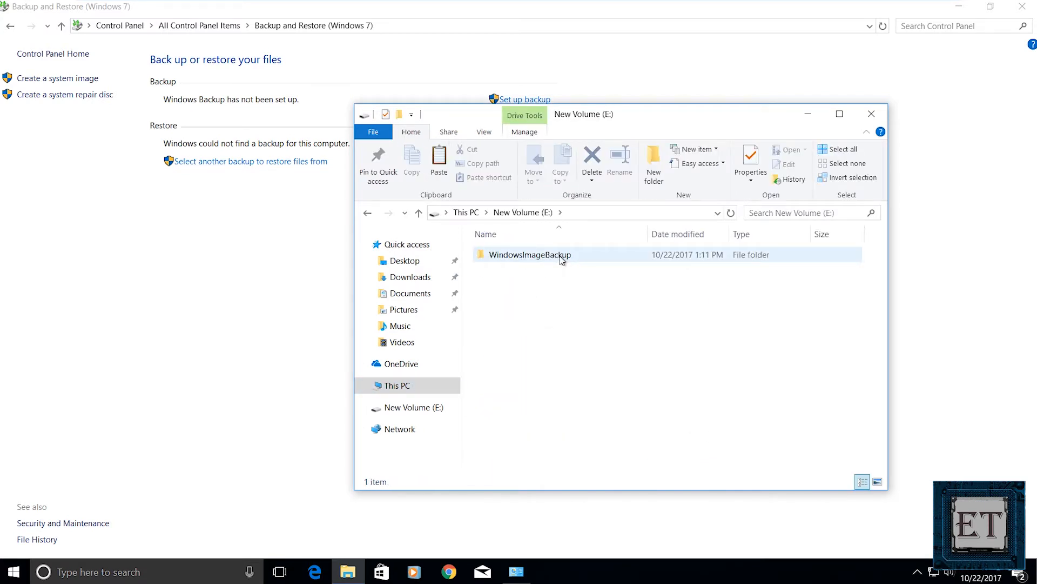
{"action": "left_click", "coordinate": [615, 275]}
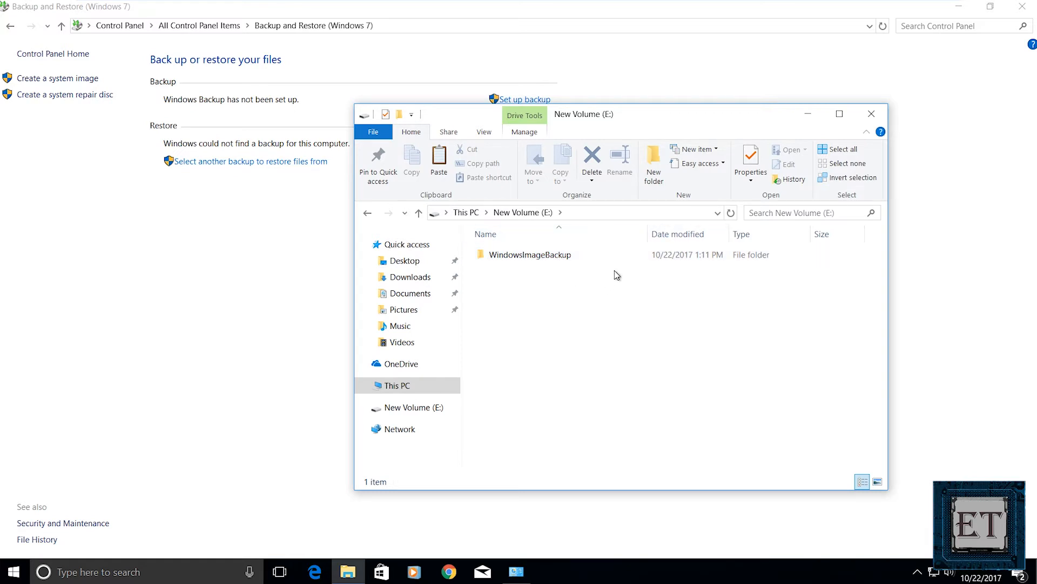
{"action": "left_click", "coordinate": [536, 255]}
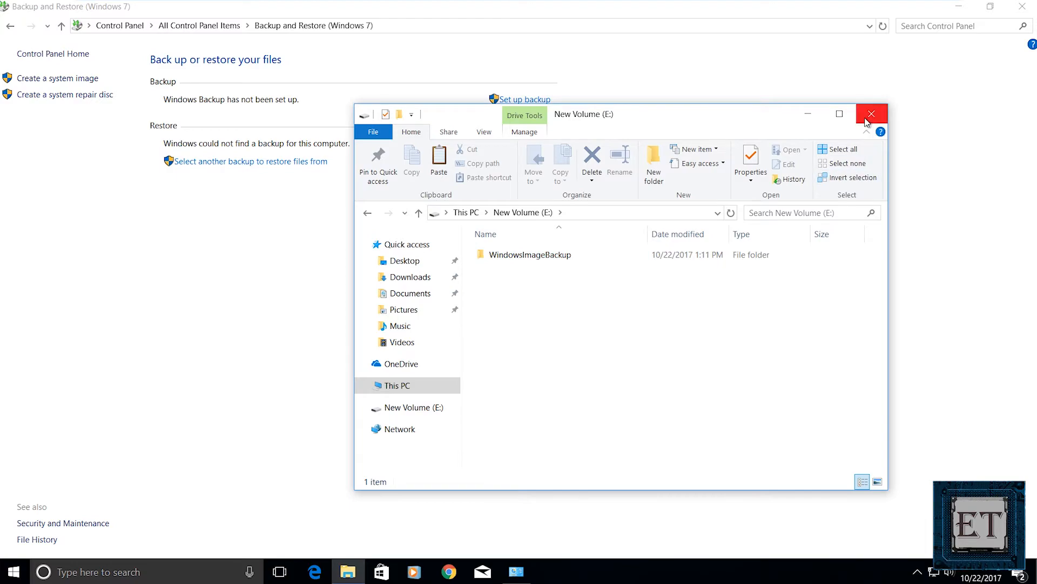
{"action": "left_click", "coordinate": [871, 113]}
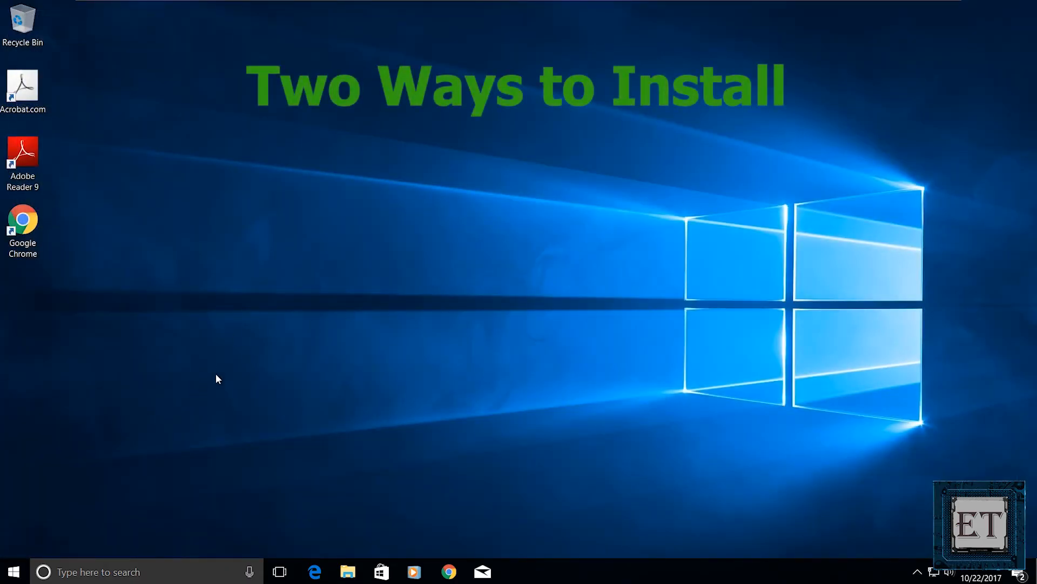
{"action": "mouse_move", "coordinate": [242, 360]}
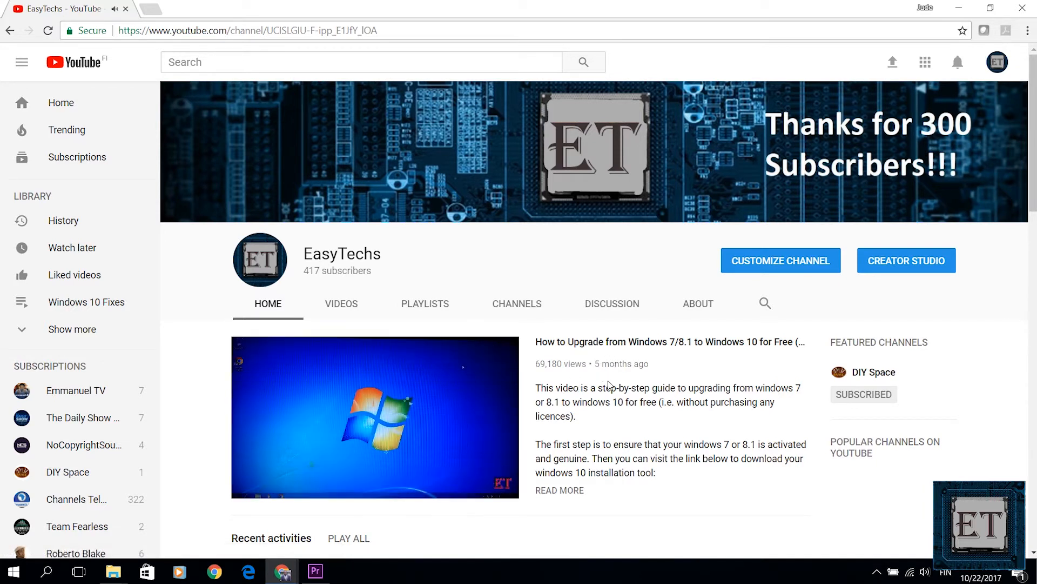
{"action": "mouse_move", "coordinate": [633, 414]}
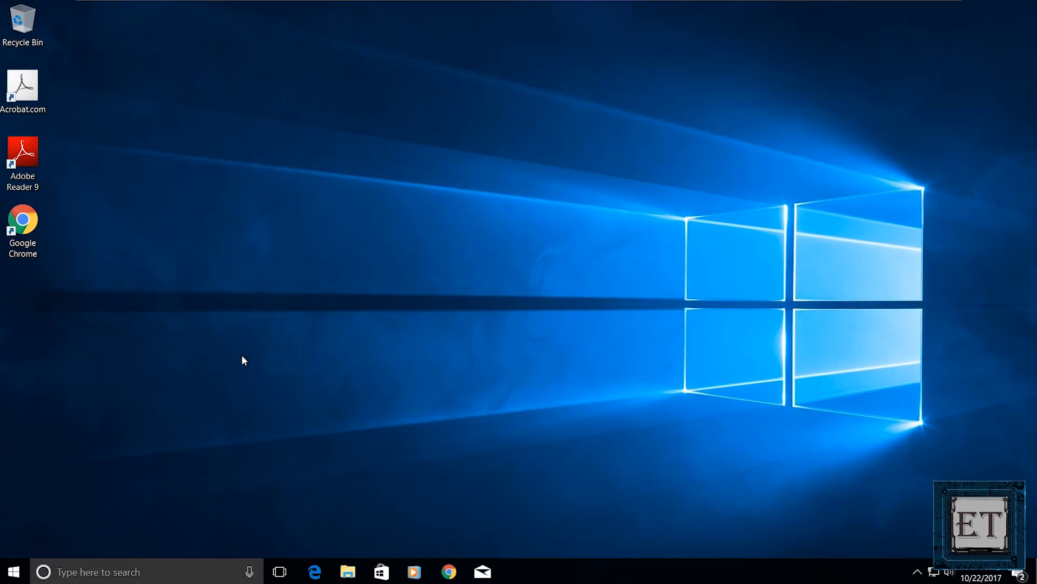
{"action": "mouse_move", "coordinate": [255, 366]}
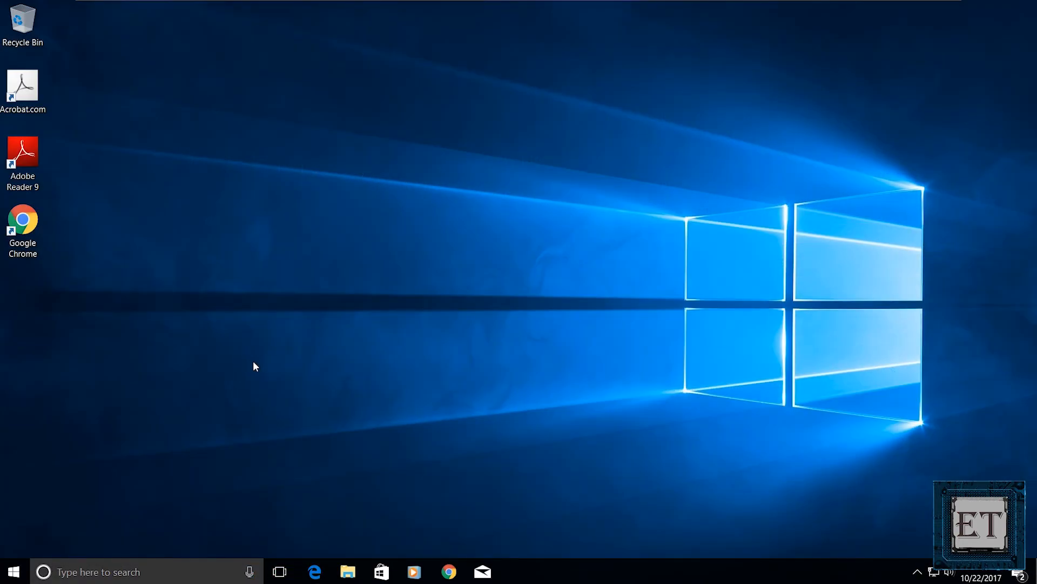
{"action": "mouse_move", "coordinate": [107, 501]}
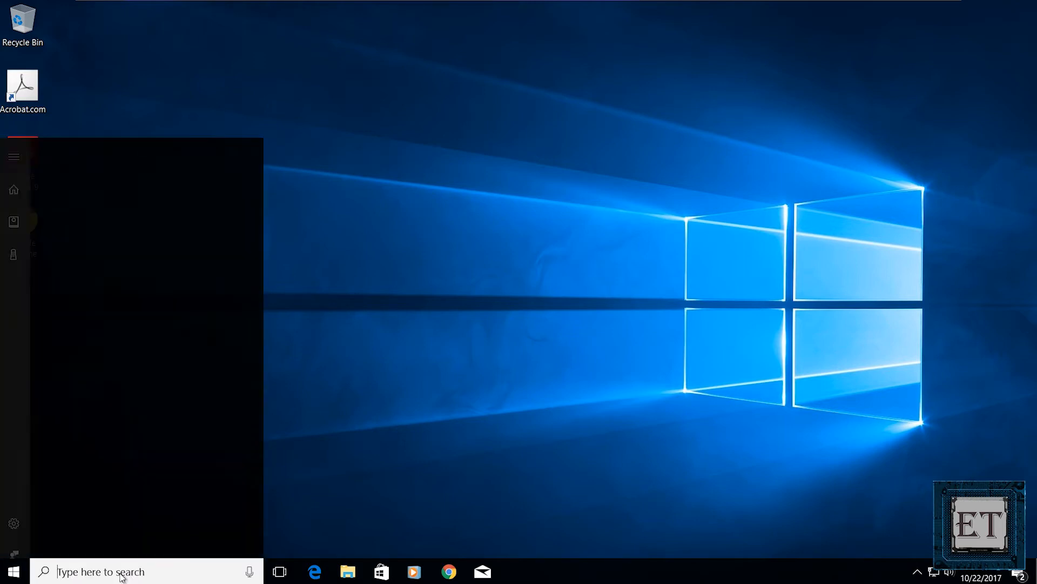
Step: Check for updates in Windows Update settings, confirm the device is up to date, and close Settings
{"action": "type", "text": "update"}
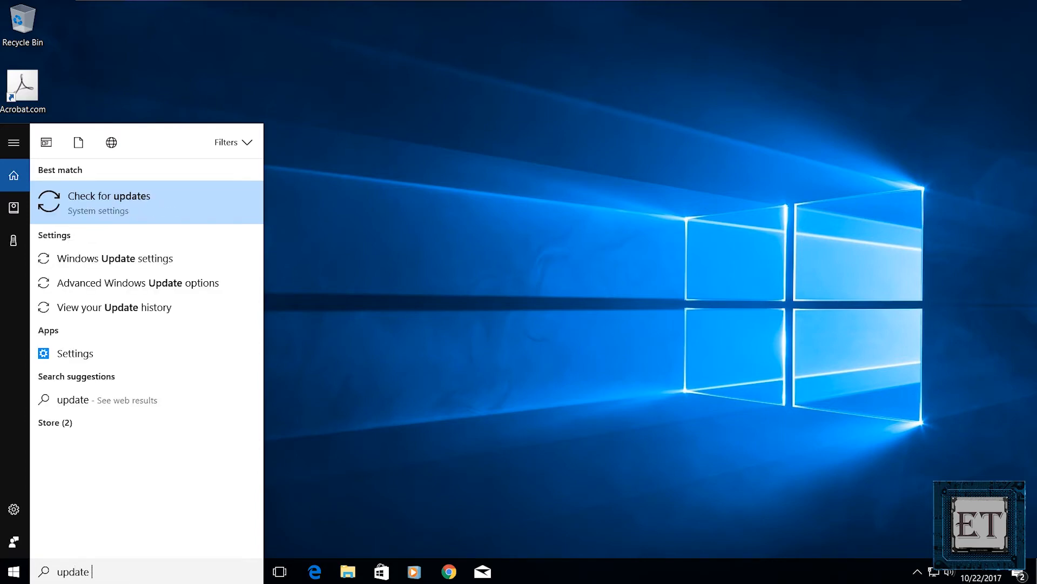
{"action": "left_click", "coordinate": [110, 201]}
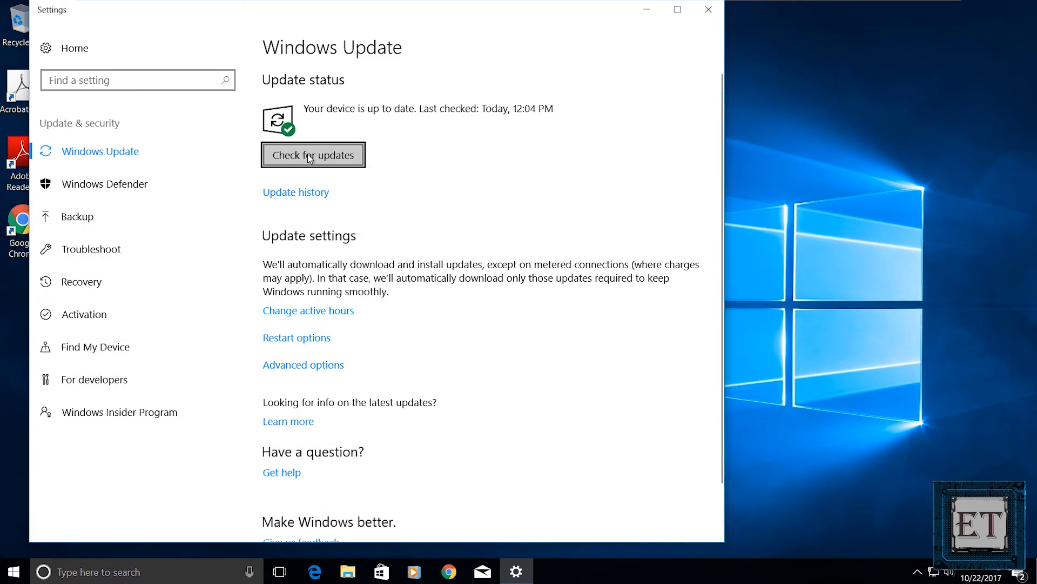
{"action": "left_click", "coordinate": [313, 155]}
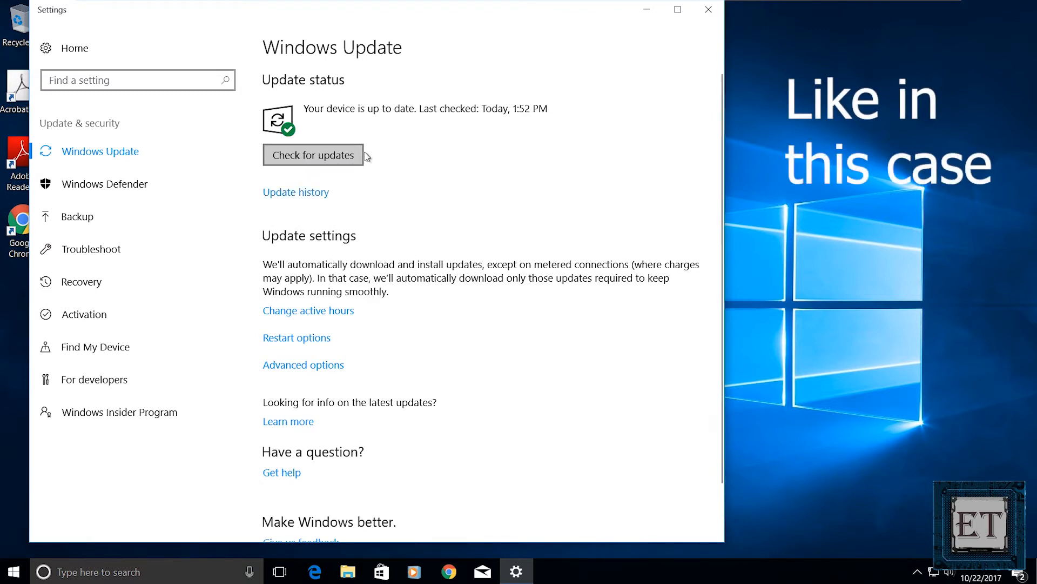
{"action": "mouse_move", "coordinate": [494, 112]}
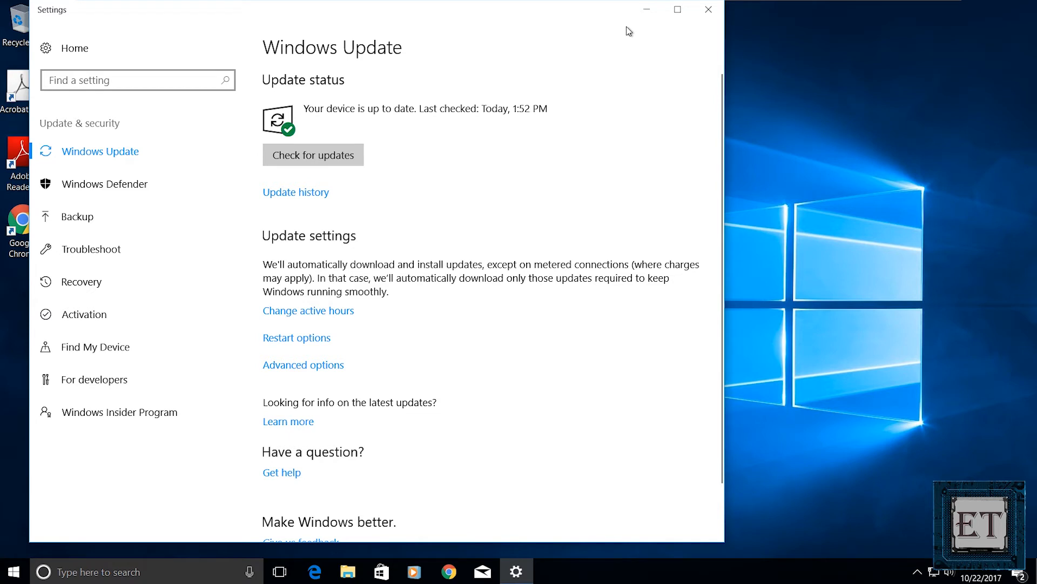
{"action": "mouse_move", "coordinate": [561, 137]}
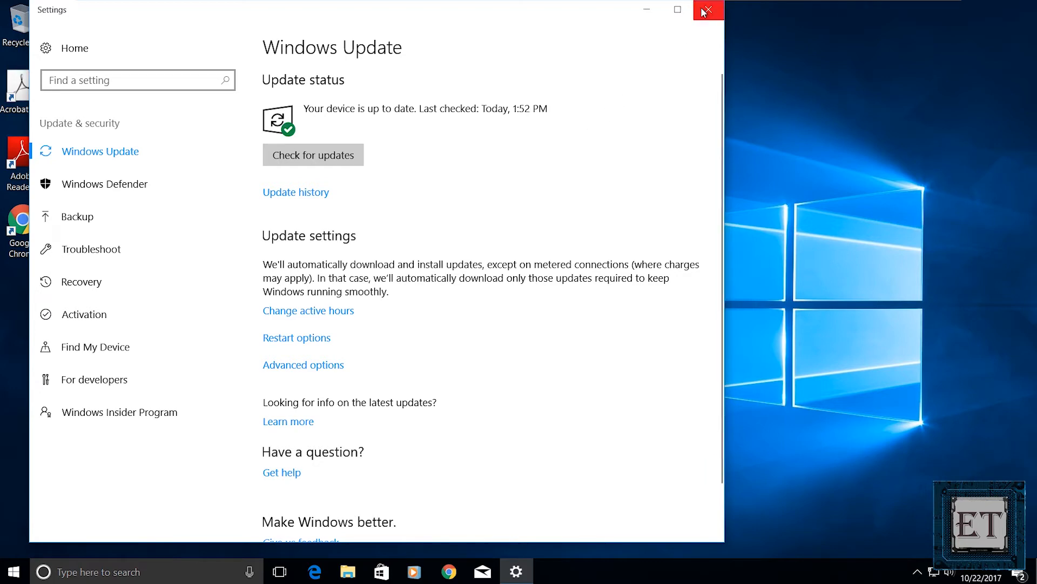
{"action": "left_click", "coordinate": [708, 10]}
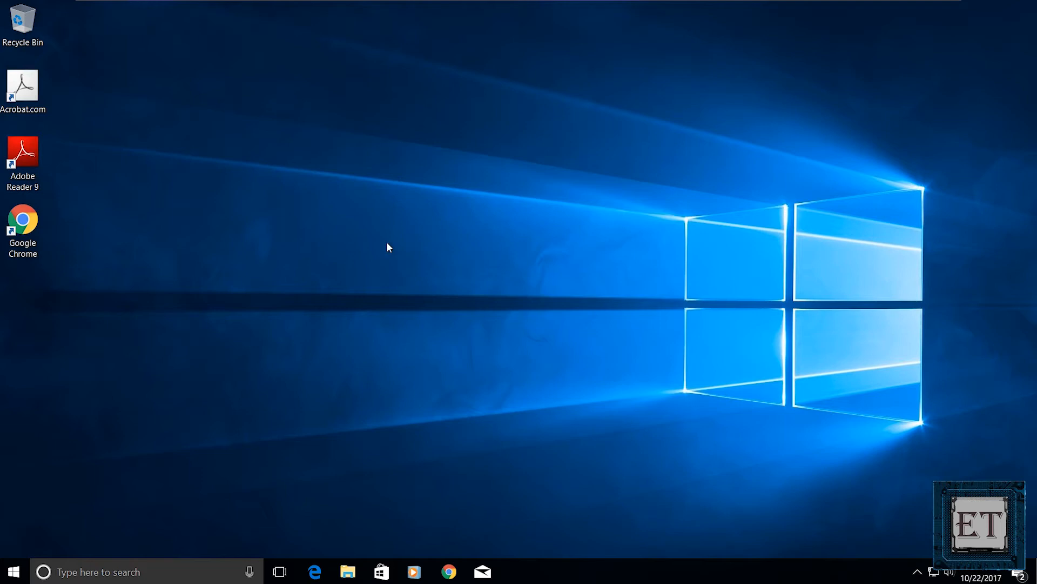
Step: Search Google for 'Download Windows 10 disk image', reach Microsoft's page and download via Update now
{"action": "type", "text": "Downl"}
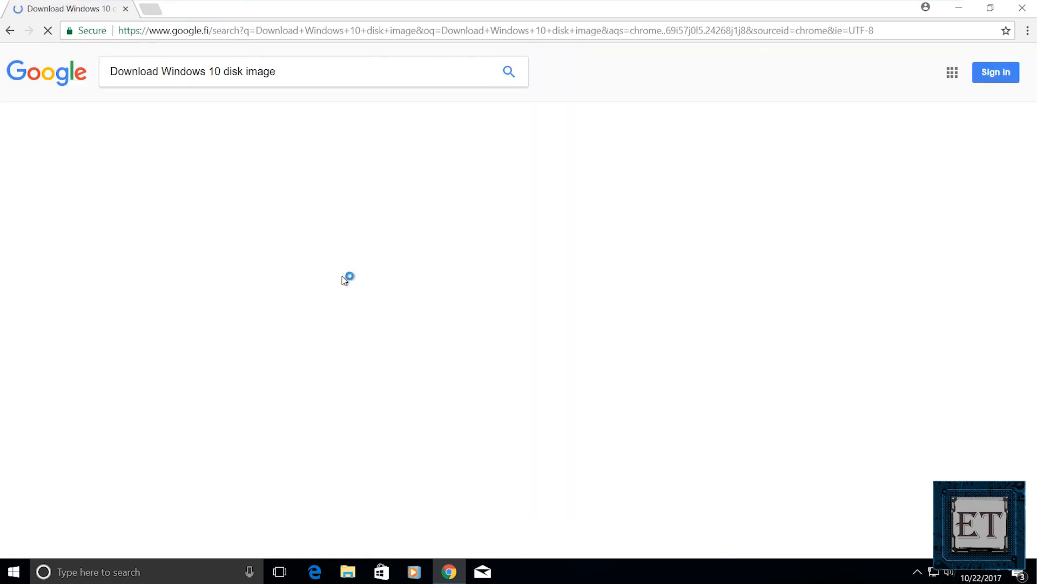
{"action": "left_click", "coordinate": [261, 273]}
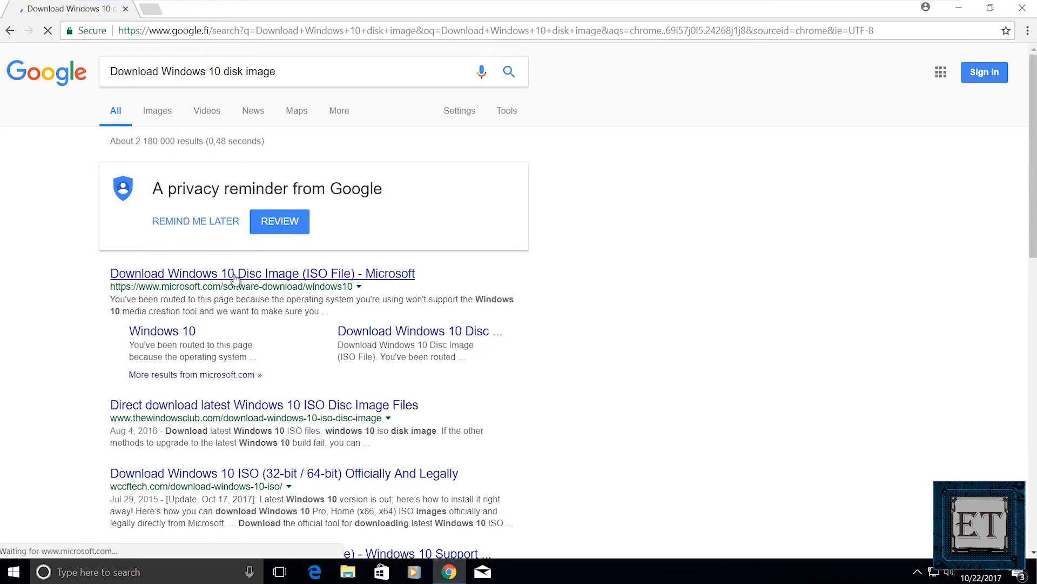
{"action": "left_click", "coordinate": [262, 273]}
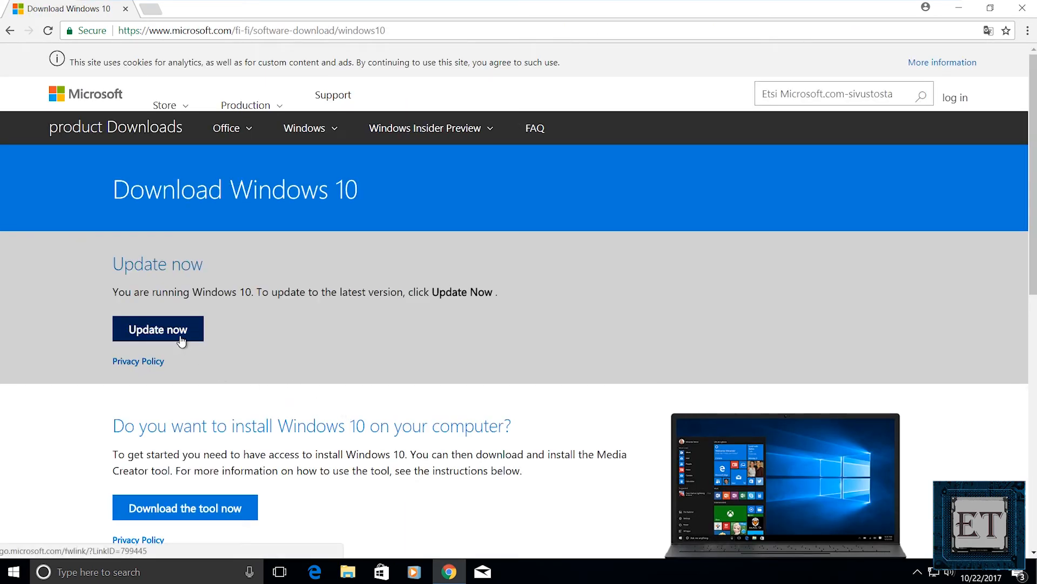
{"action": "left_click", "coordinate": [158, 329]}
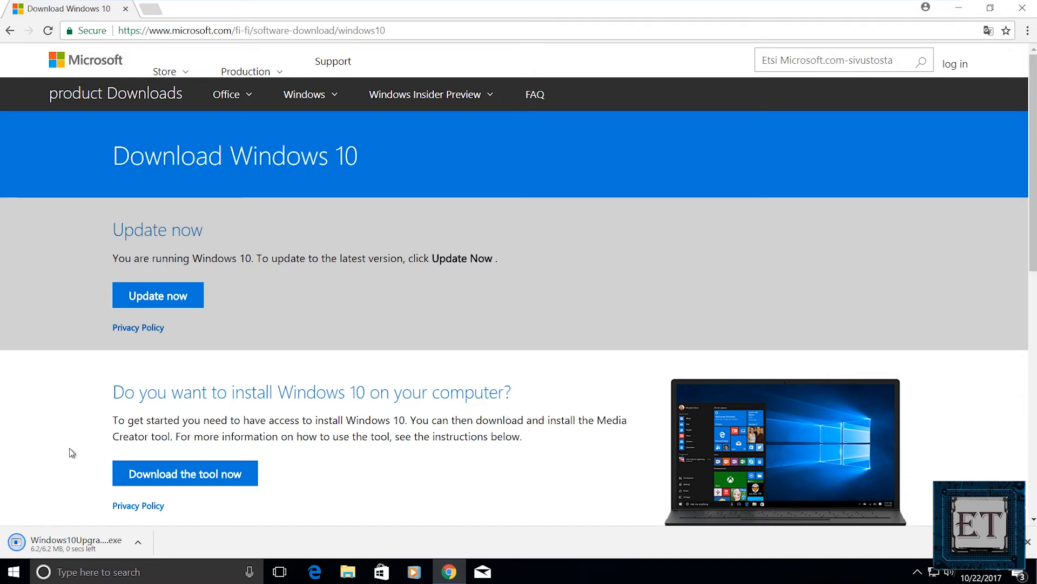
{"action": "mouse_move", "coordinate": [63, 541]}
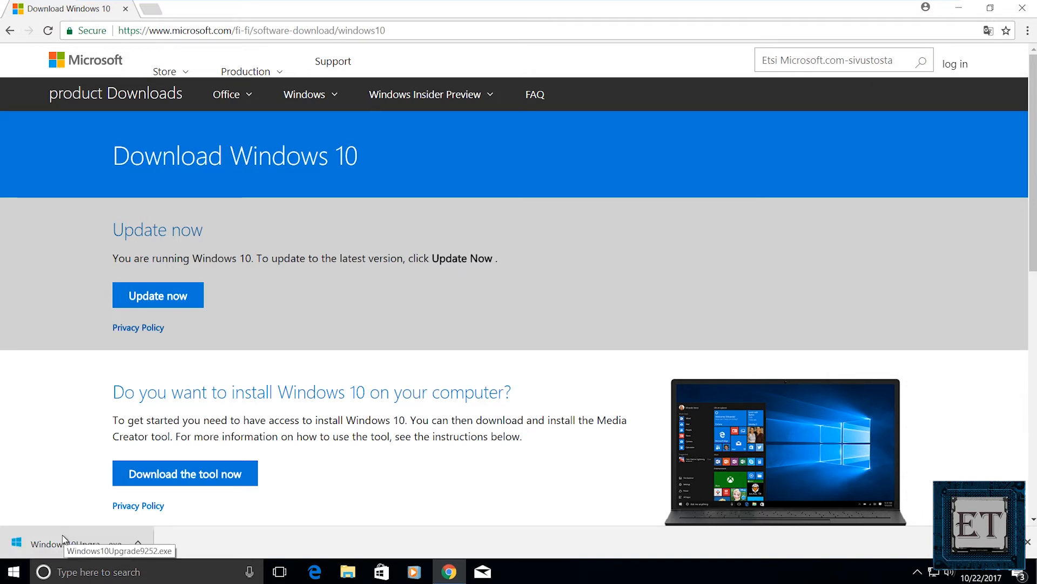
Step: Launch the downloaded Windows10Upgrade exe and let the Update Assistant start
{"action": "left_click", "coordinate": [73, 543]}
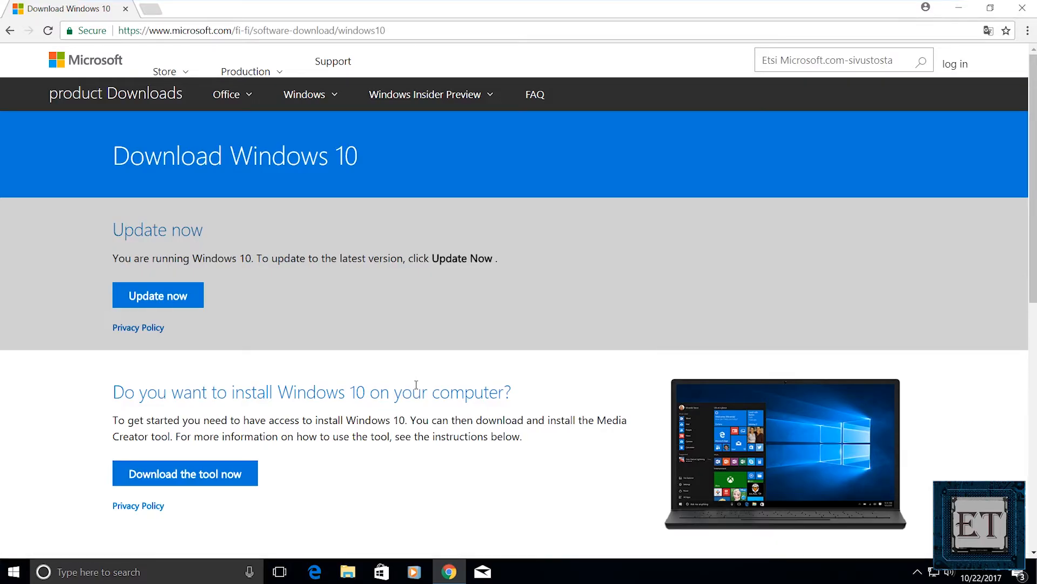
{"action": "left_click", "coordinate": [158, 295]}
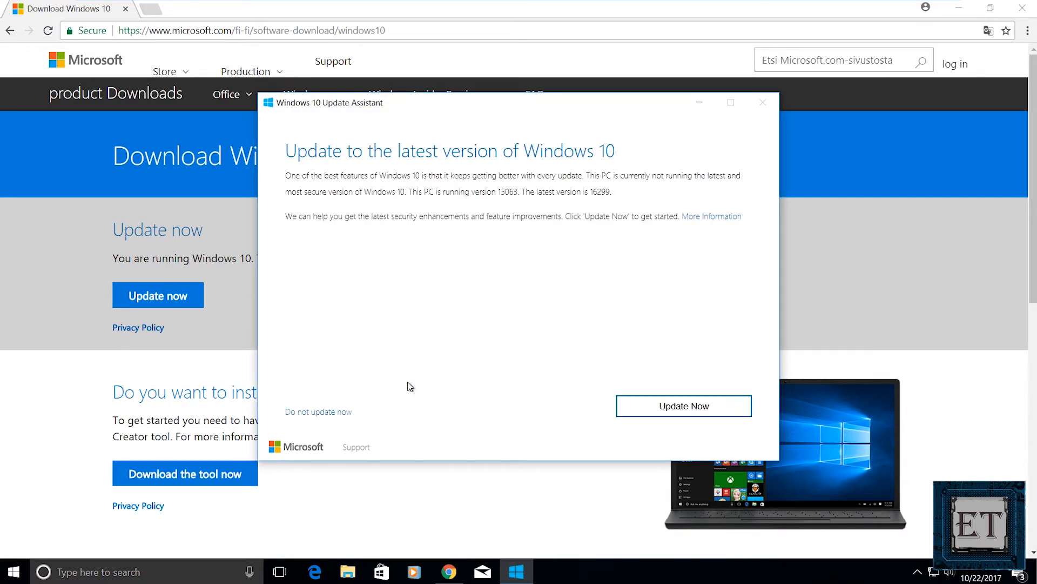
Step: Choose Update Now and proceed past the compatibility check so the update begins downloading
{"action": "left_click", "coordinate": [683, 405]}
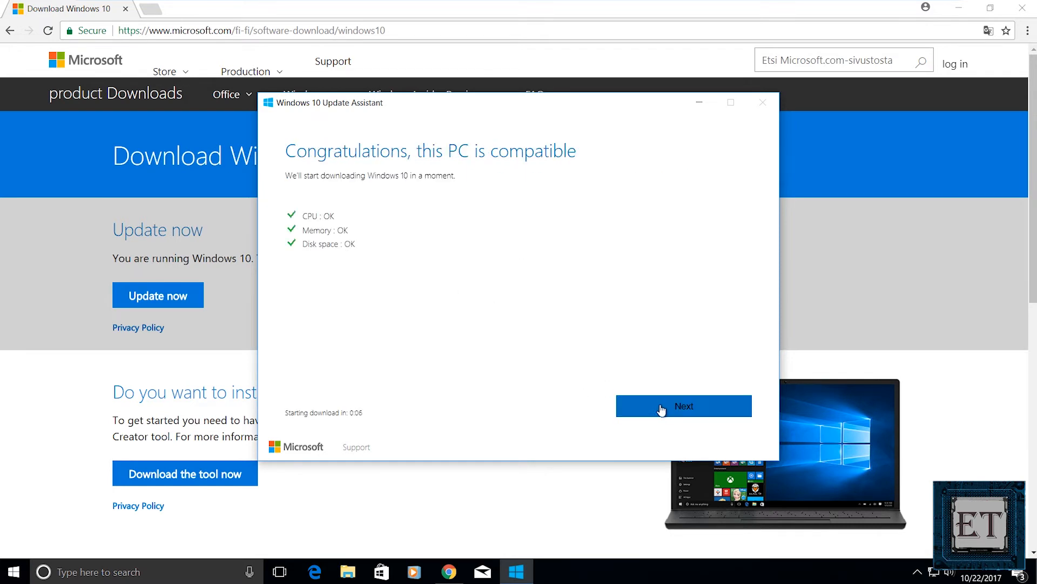
{"action": "left_click", "coordinate": [683, 406]}
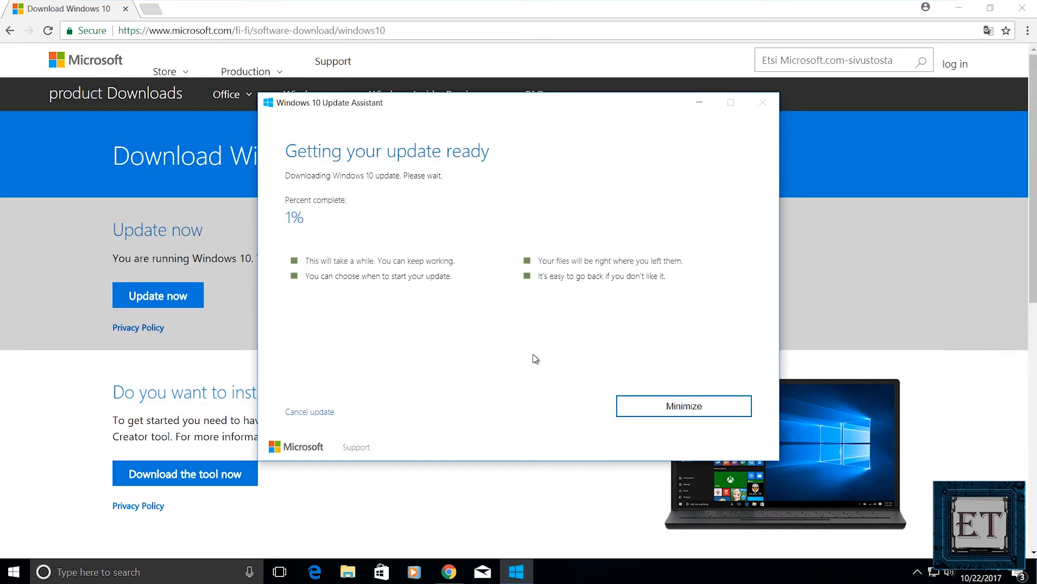
{"action": "mouse_move", "coordinate": [535, 373]}
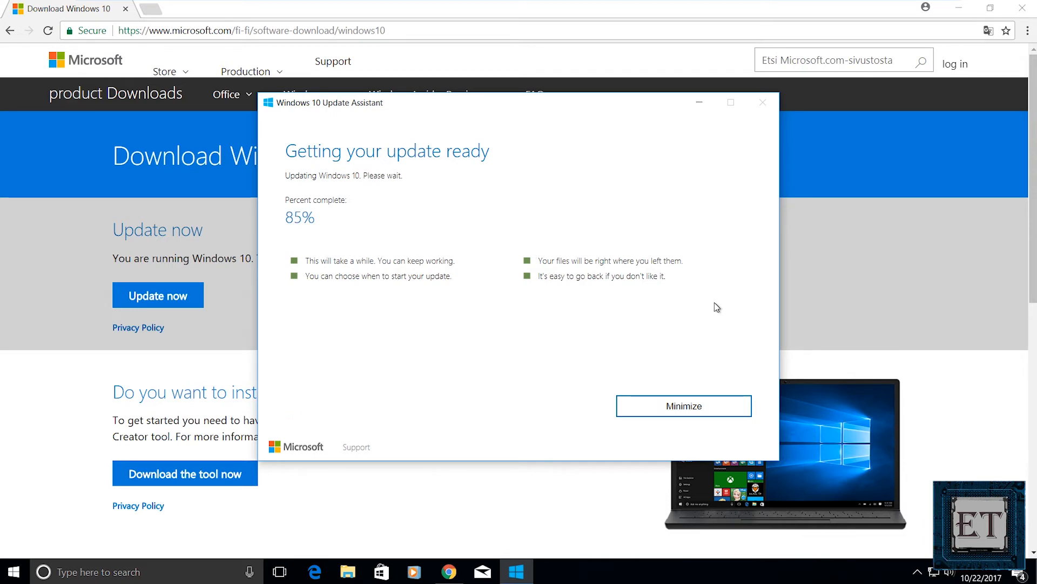
{"action": "mouse_move", "coordinate": [572, 303]}
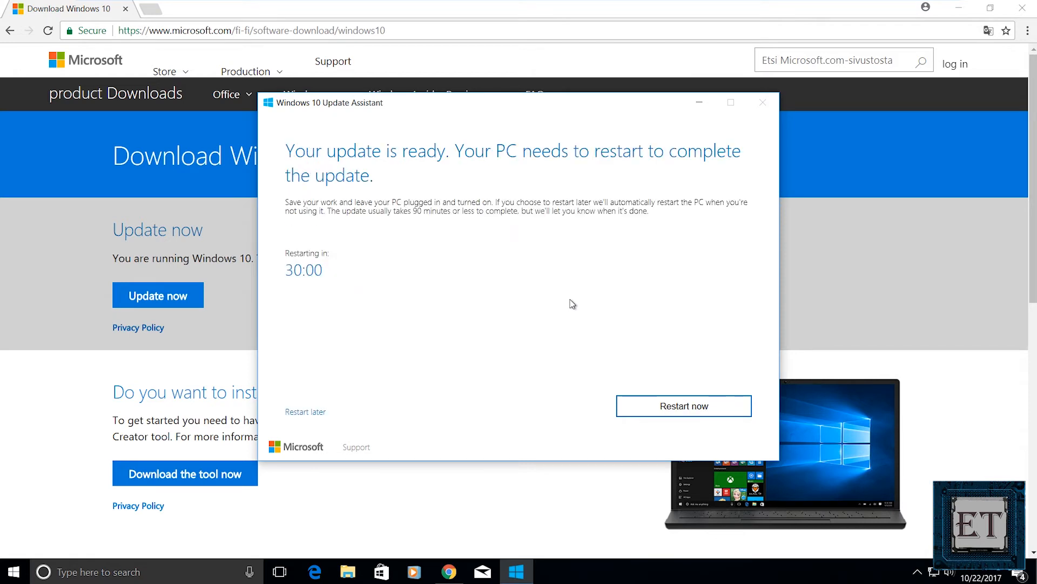
{"action": "mouse_move", "coordinate": [452, 385]}
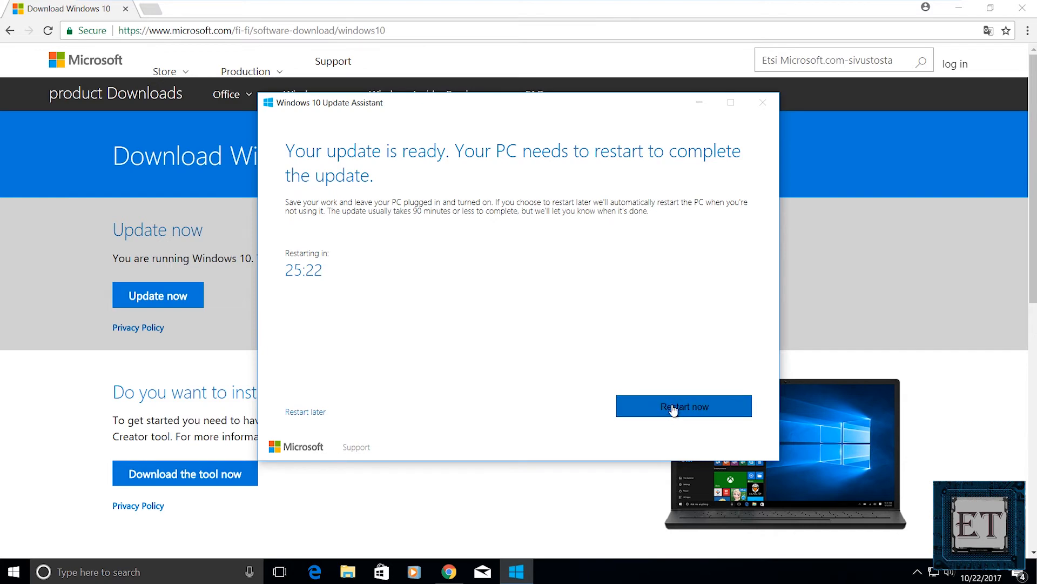
Step: Restart the PC now and dismiss the sign-out notice so the update installs
{"action": "left_click", "coordinate": [683, 406]}
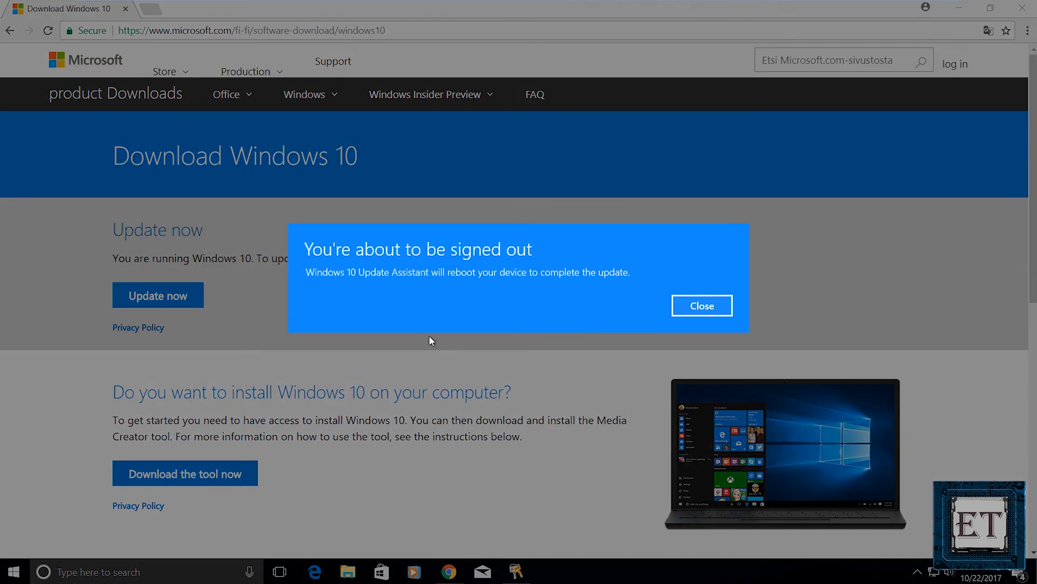
{"action": "mouse_move", "coordinate": [629, 311]}
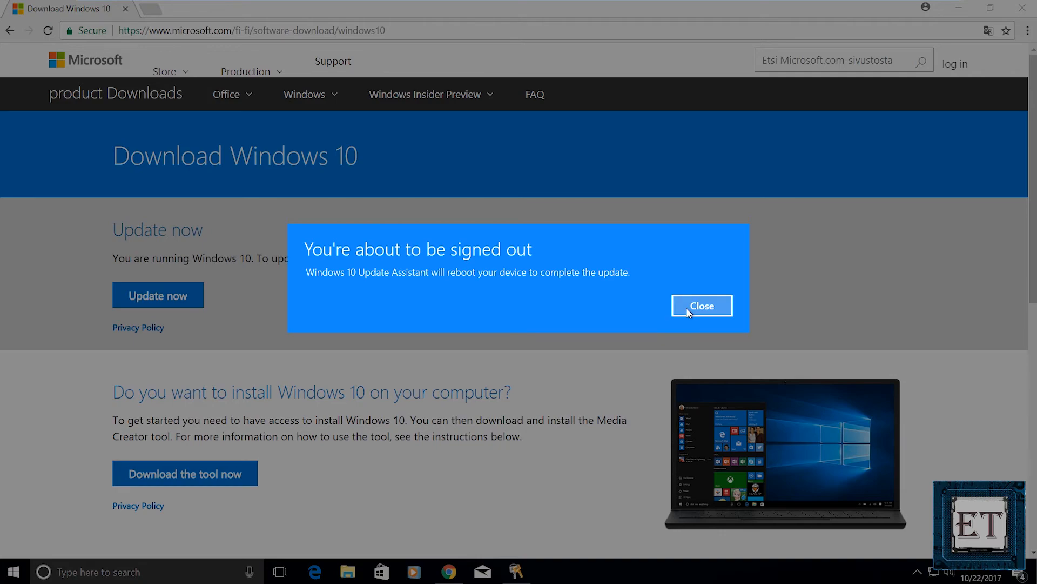
{"action": "left_click", "coordinate": [700, 305]}
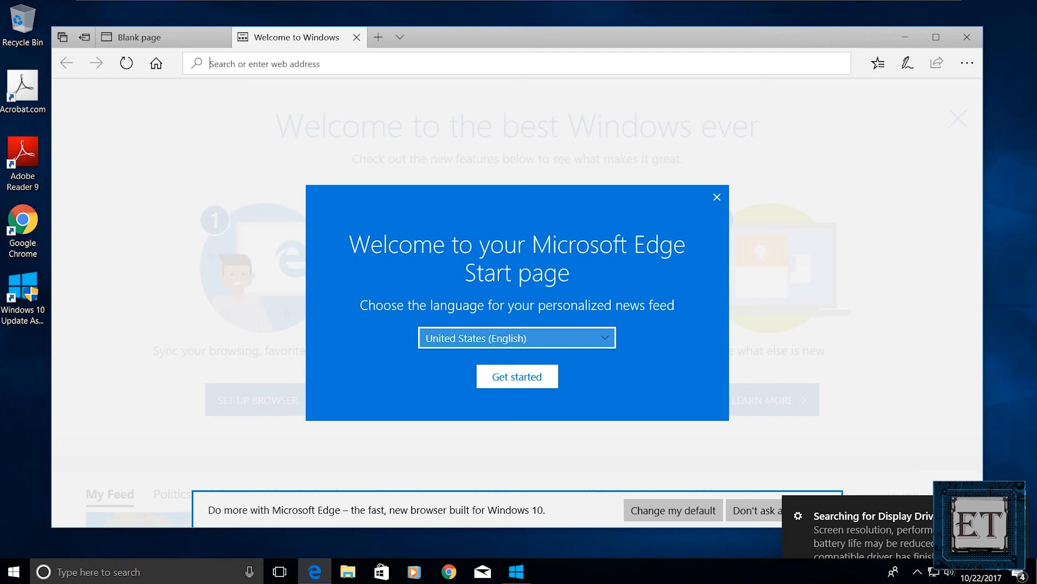
Step: From This PC in File Explorer, open System properties and review the About device specifications
{"action": "left_click", "coordinate": [348, 571]}
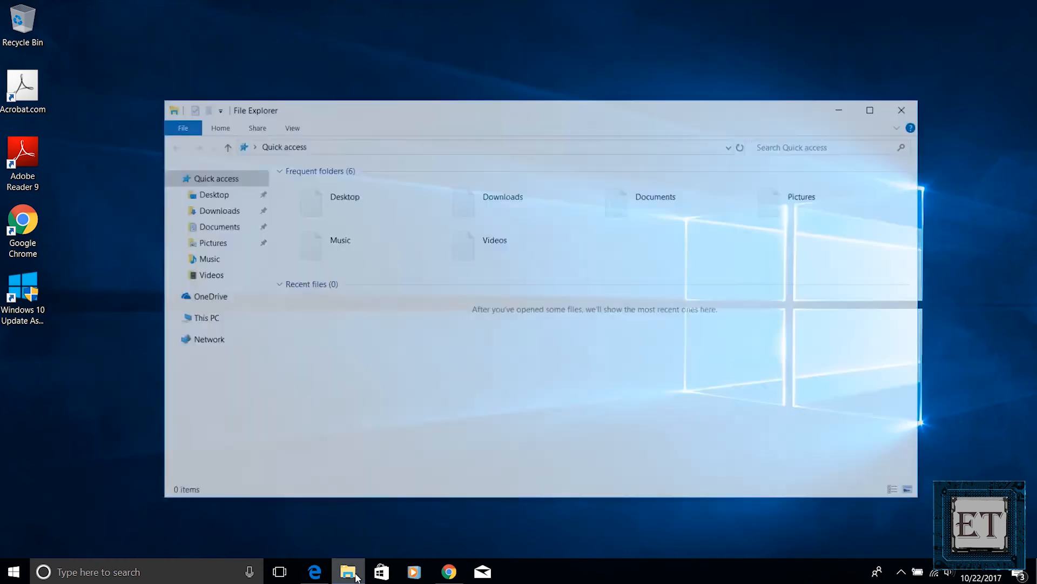
{"action": "left_click", "coordinate": [205, 317]}
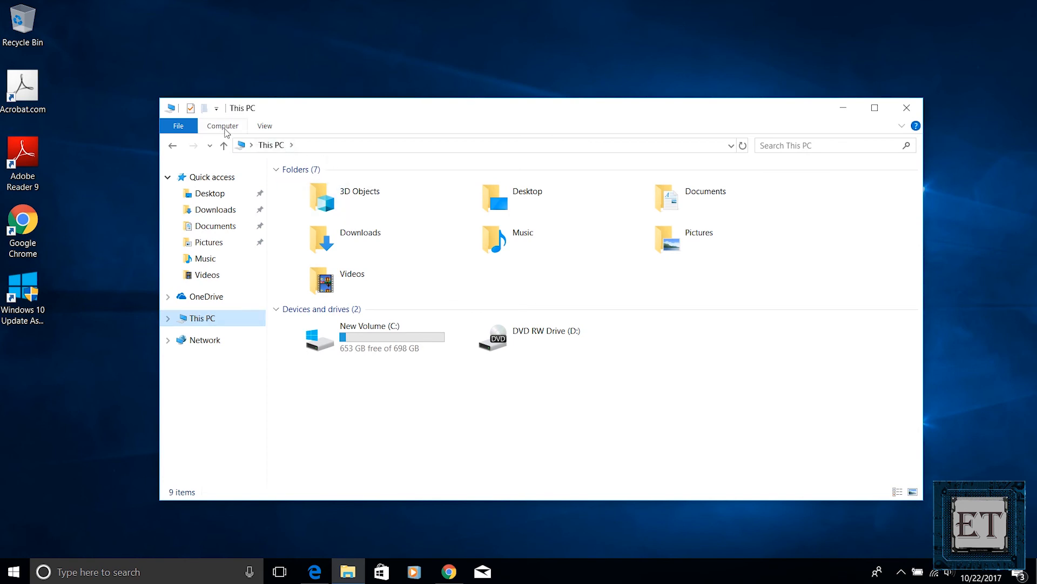
{"action": "left_click", "coordinate": [223, 125]}
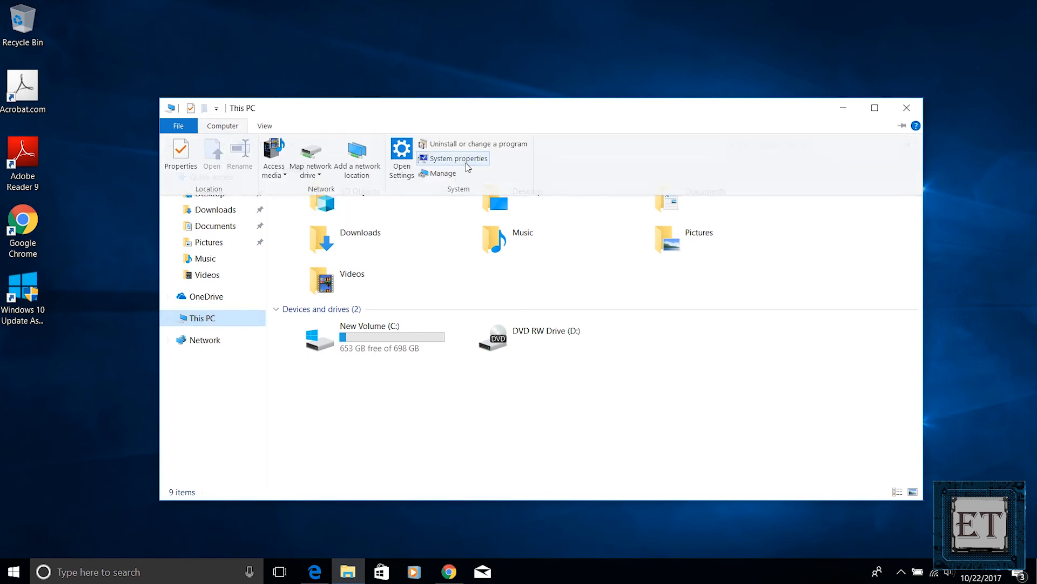
{"action": "left_click", "coordinate": [457, 158]}
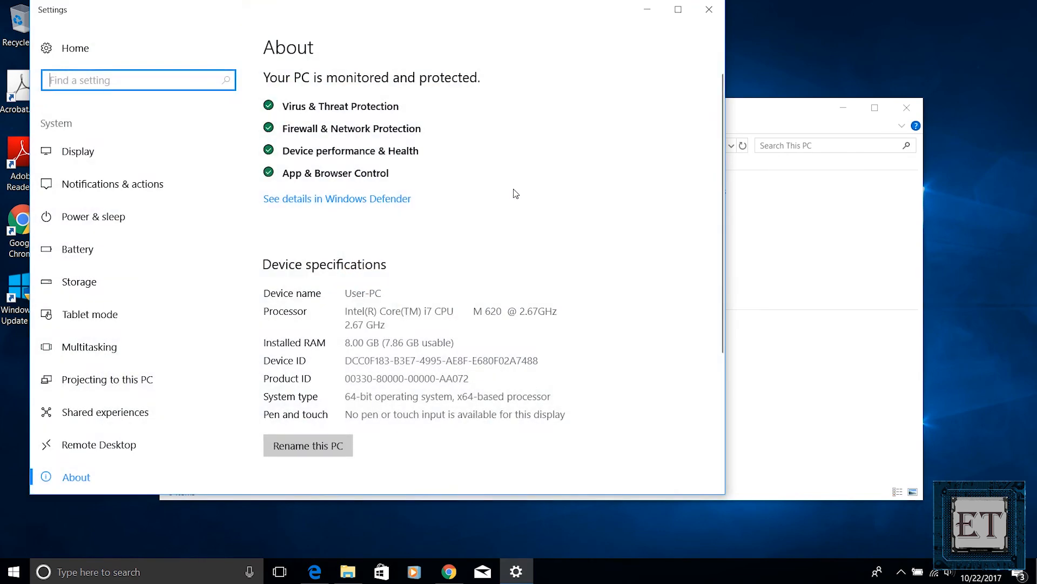
{"action": "scroll", "scroll_direction": "down", "scroll_amount": 3}
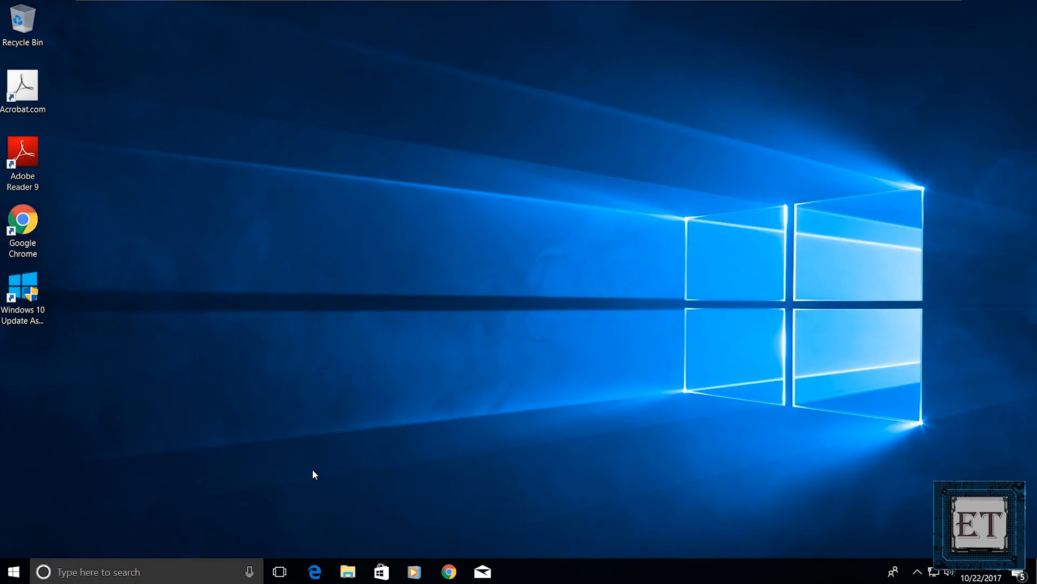
{"action": "mouse_move", "coordinate": [549, 482]}
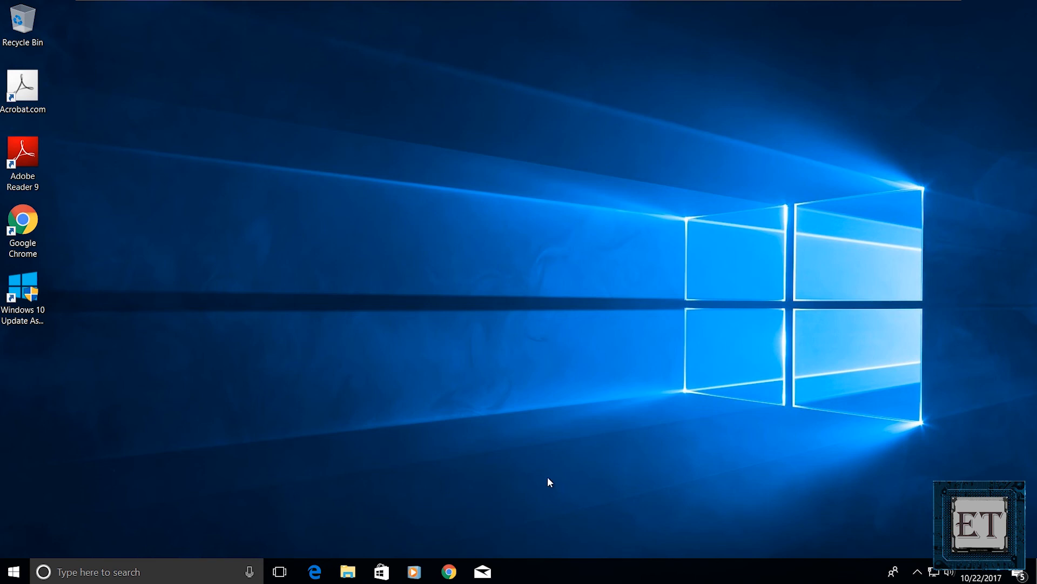
{"action": "mouse_move", "coordinate": [361, 451]}
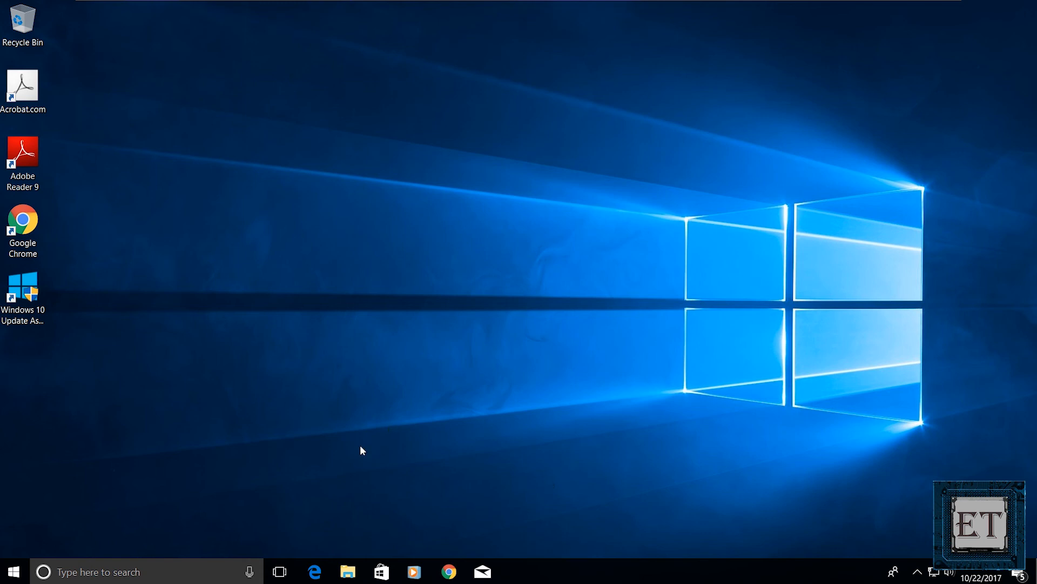
{"action": "mouse_move", "coordinate": [361, 500]}
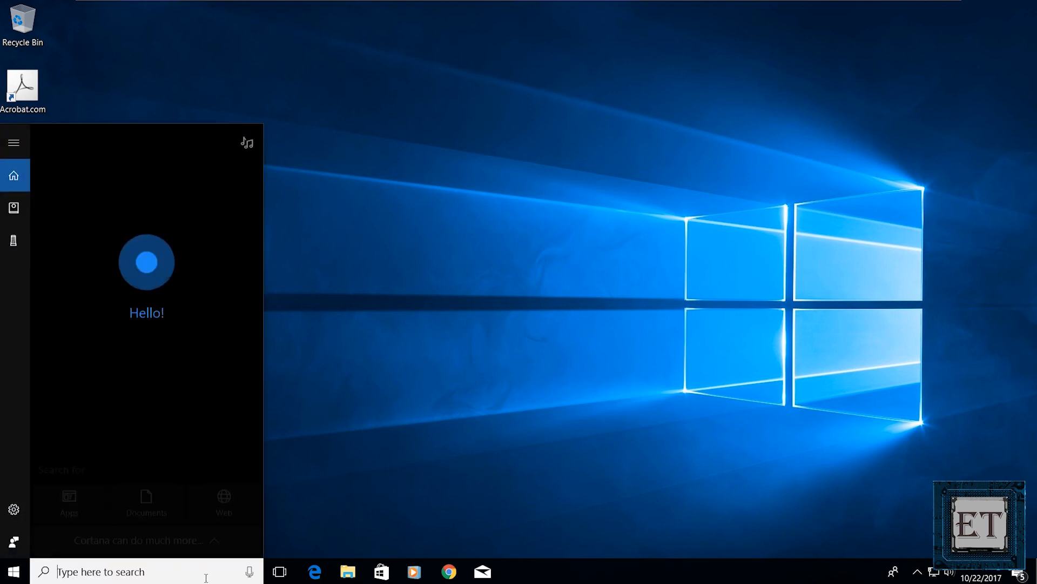
Step: Search 'settings' from the taskbar to reach the Windows Settings home page
{"action": "type", "text": "settings"}
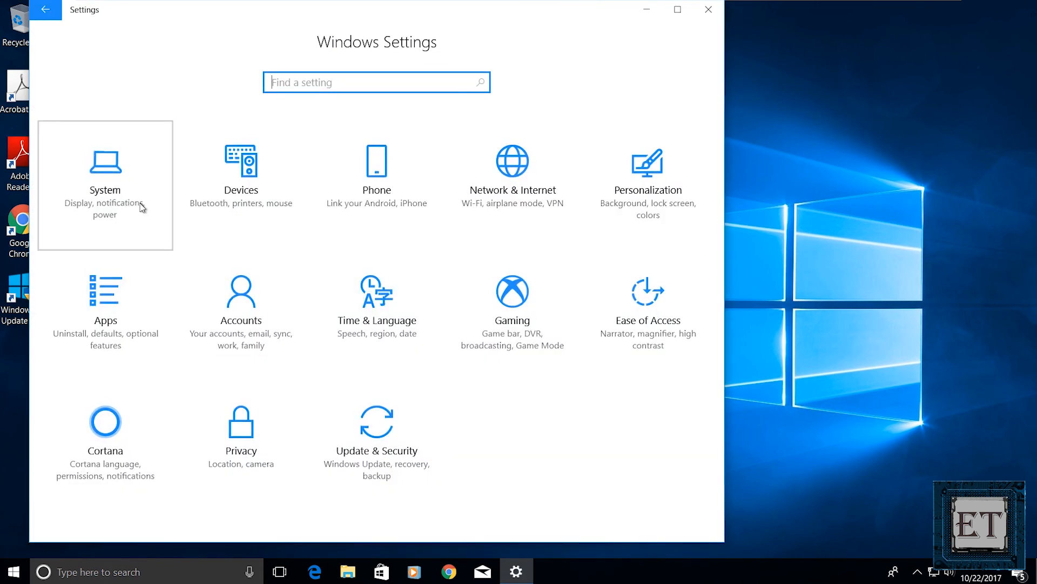
Step: Start a Storage cleanup with Delete previous versions of Windows ticked, then close Settings
{"action": "left_click", "coordinate": [105, 185]}
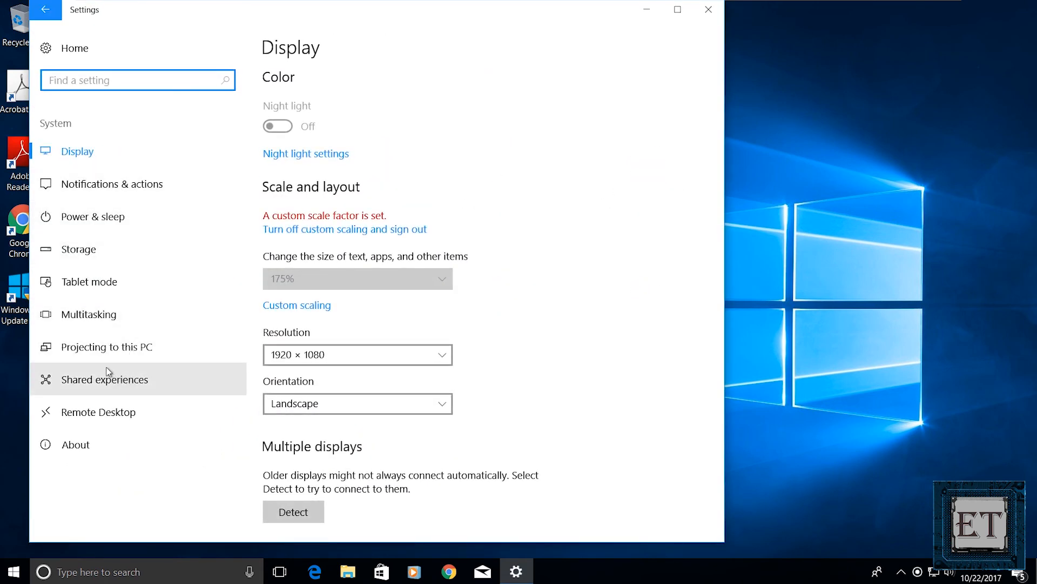
{"action": "left_click", "coordinate": [77, 249]}
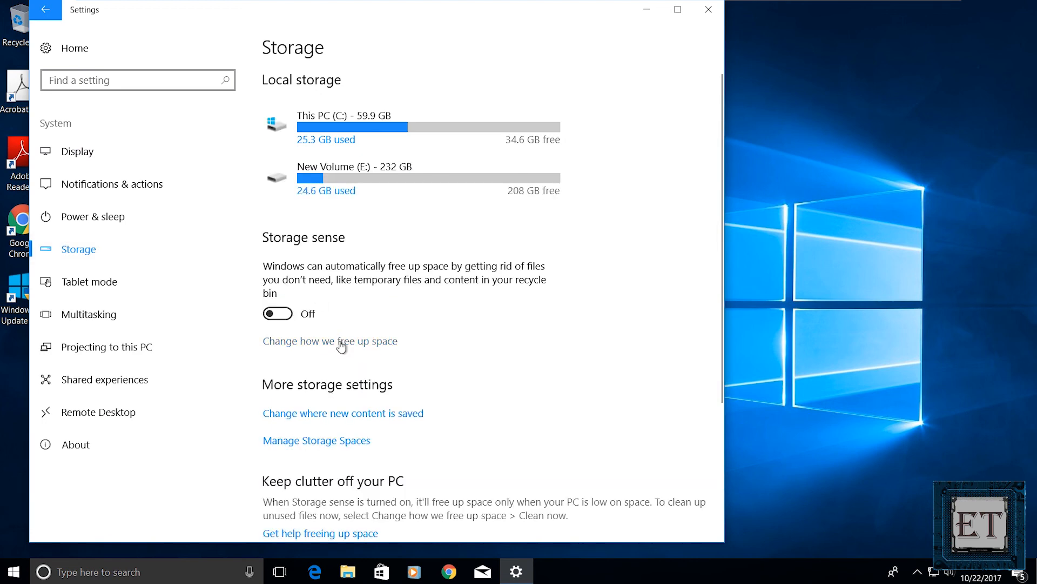
{"action": "left_click", "coordinate": [331, 341]}
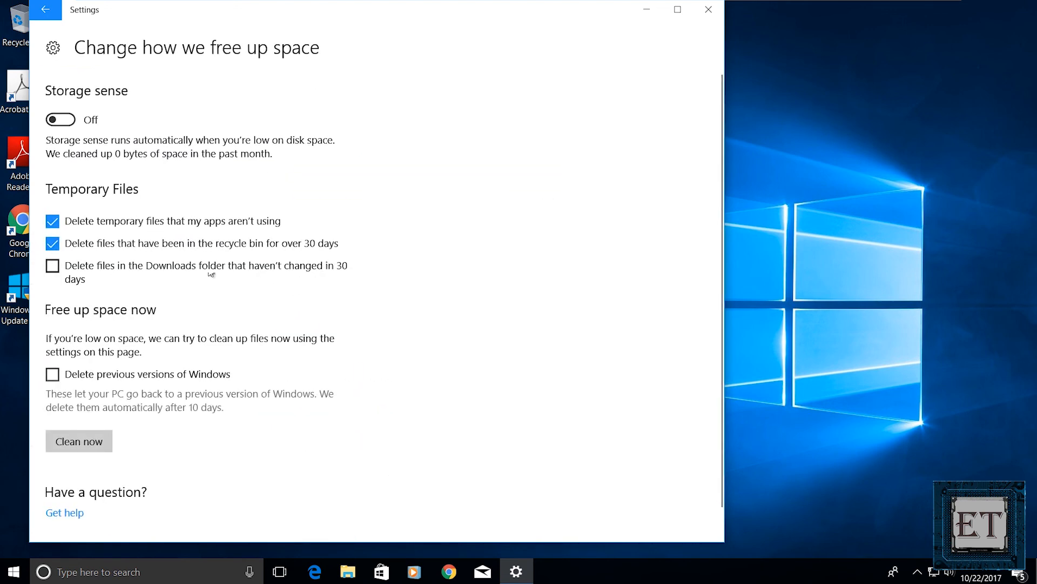
{"action": "left_click", "coordinate": [52, 373]}
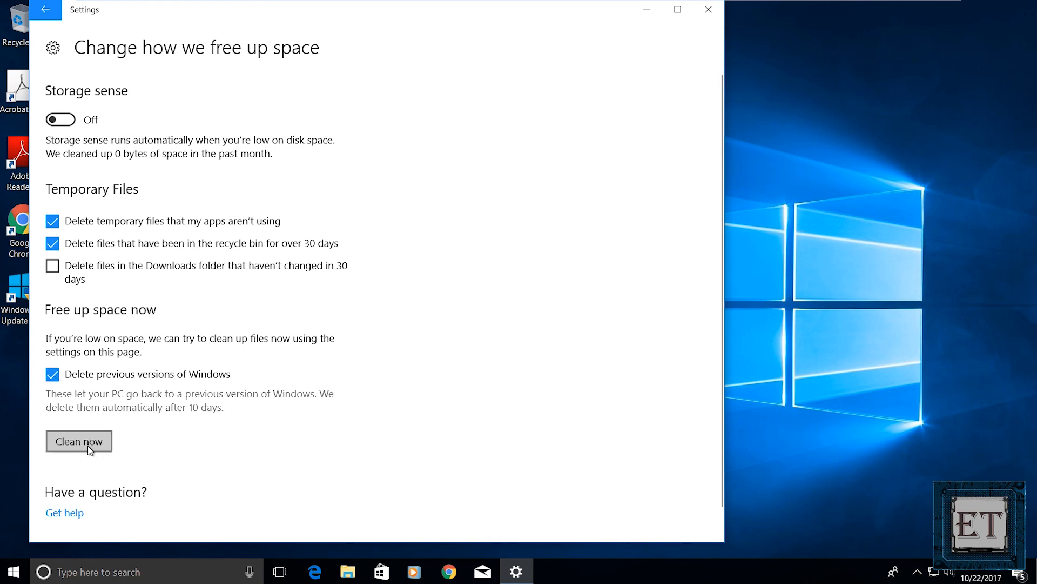
{"action": "left_click", "coordinate": [78, 441]}
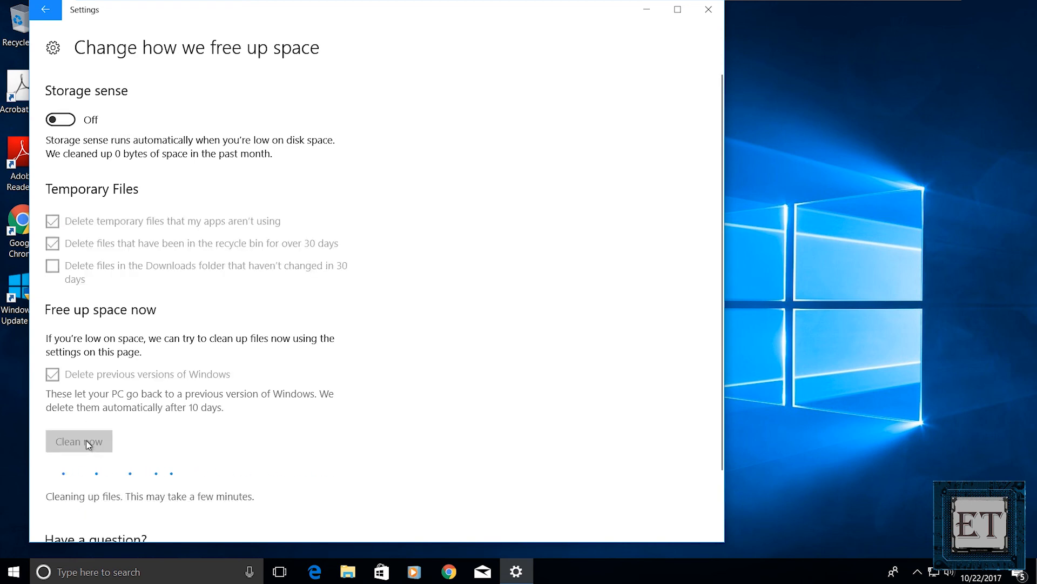
{"action": "left_click", "coordinate": [706, 10]}
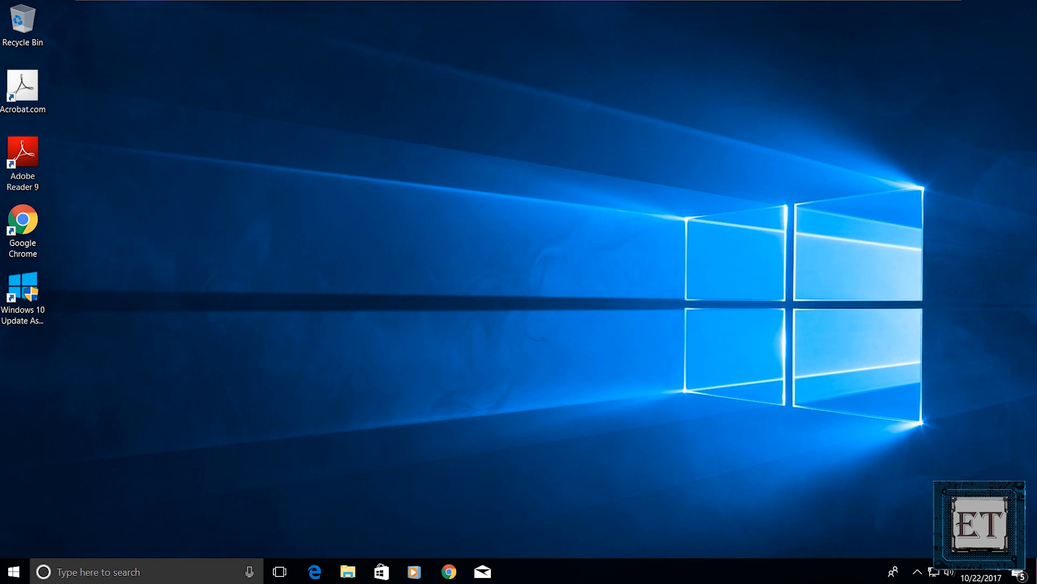
Step: Search 'go back to prev' and view Microsoft's help on returning to an earlier Windows version
{"action": "type", "text": "go back to previous version of windows"}
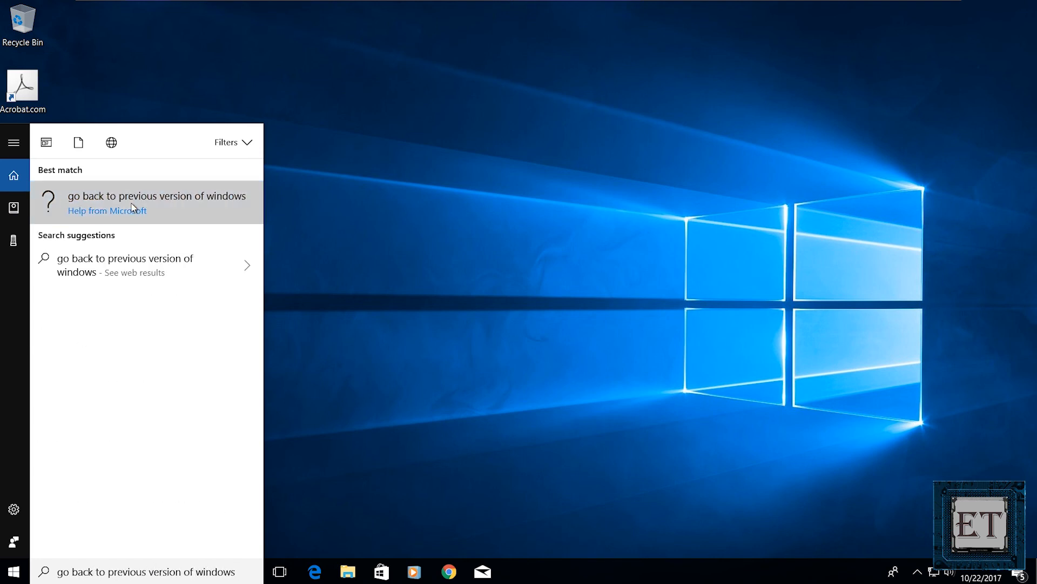
{"action": "left_click", "coordinate": [157, 201]}
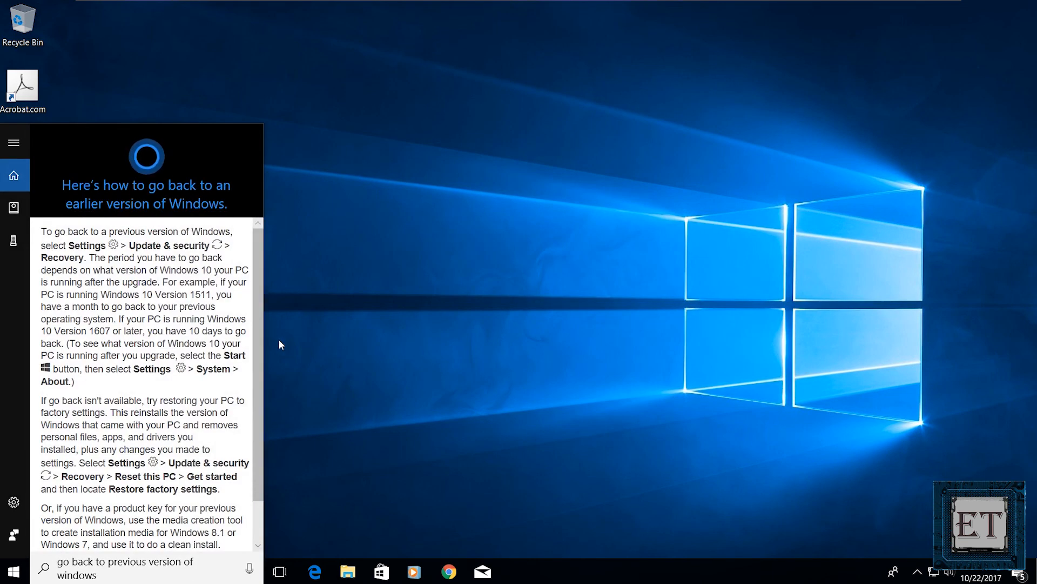
{"action": "mouse_move", "coordinate": [151, 411]}
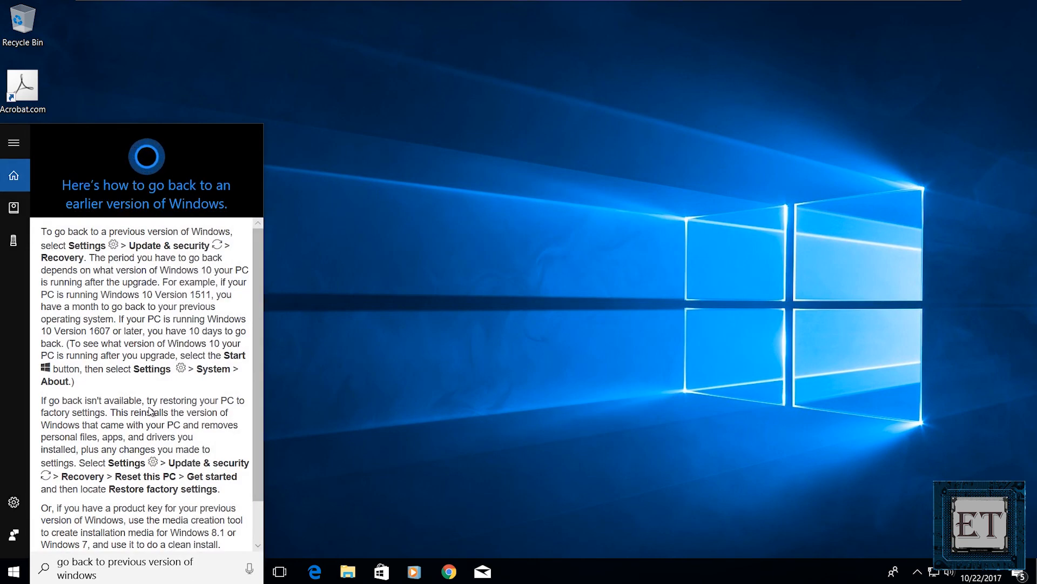